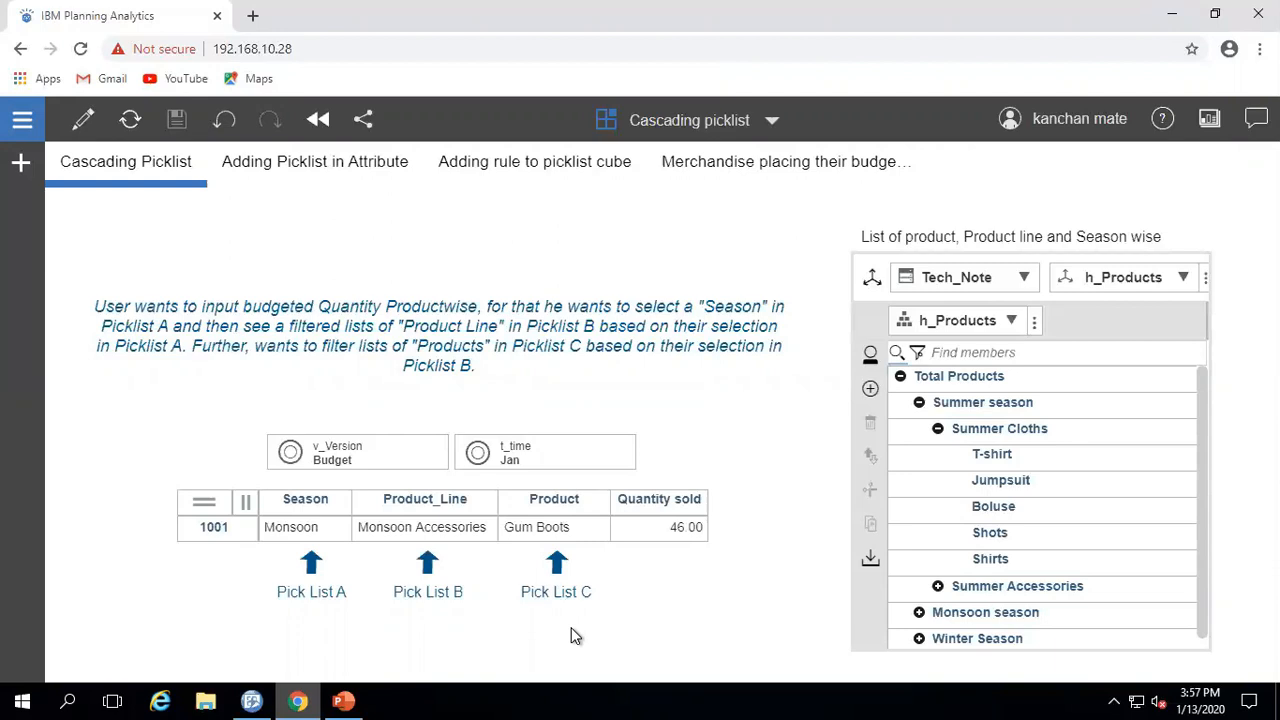
mouse_move(500, 620)
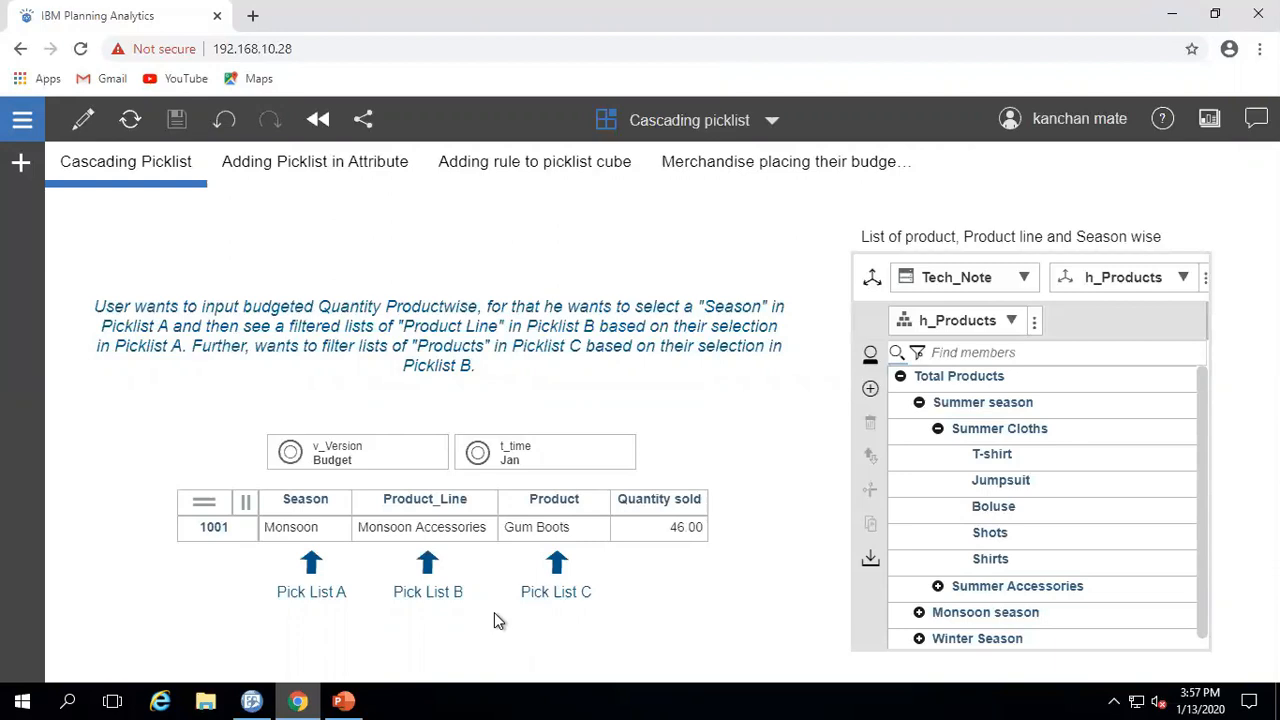
mouse_move(724, 534)
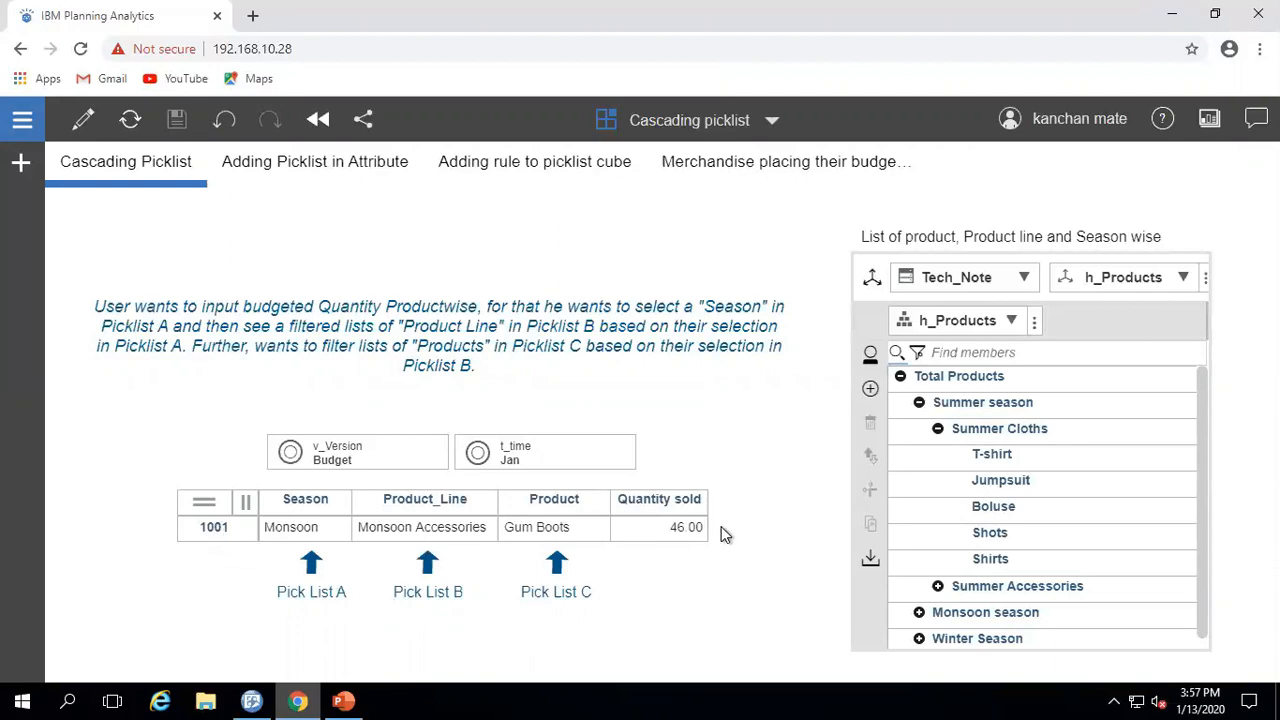
mouse_move(348, 588)
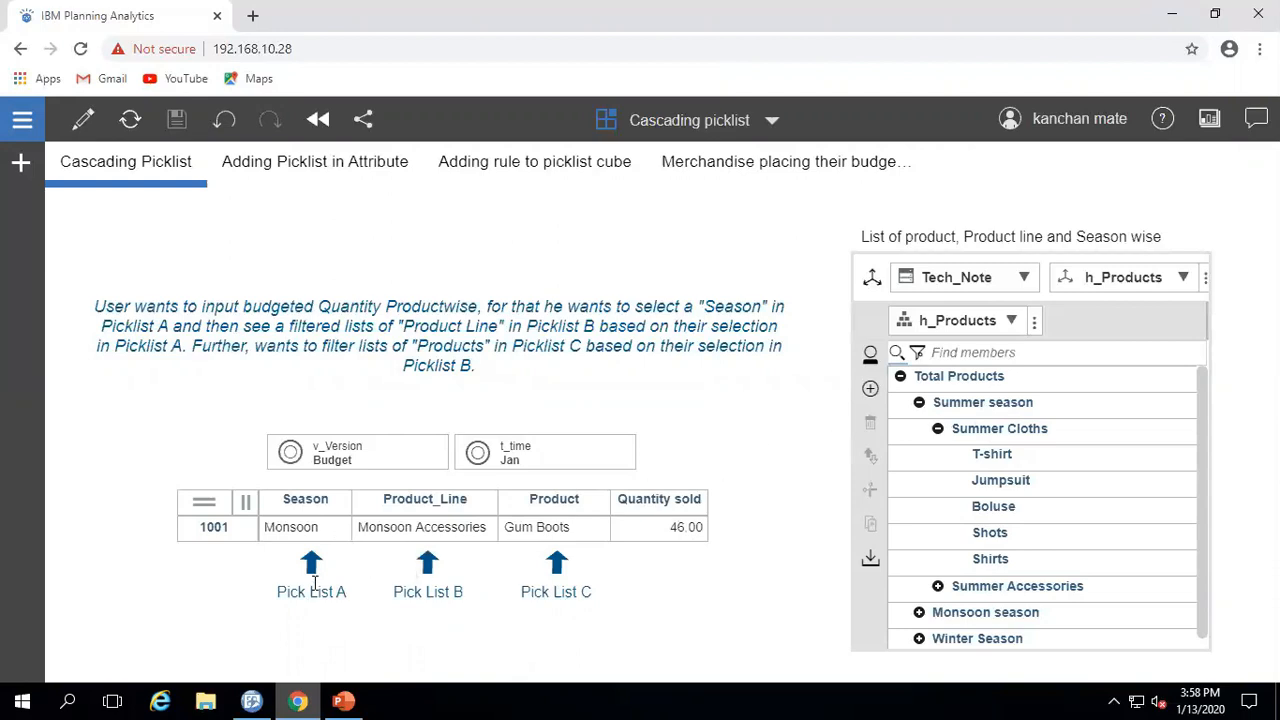
Peek at row 1001's Product_Line and Product picklists without changing them.
click(292, 528)
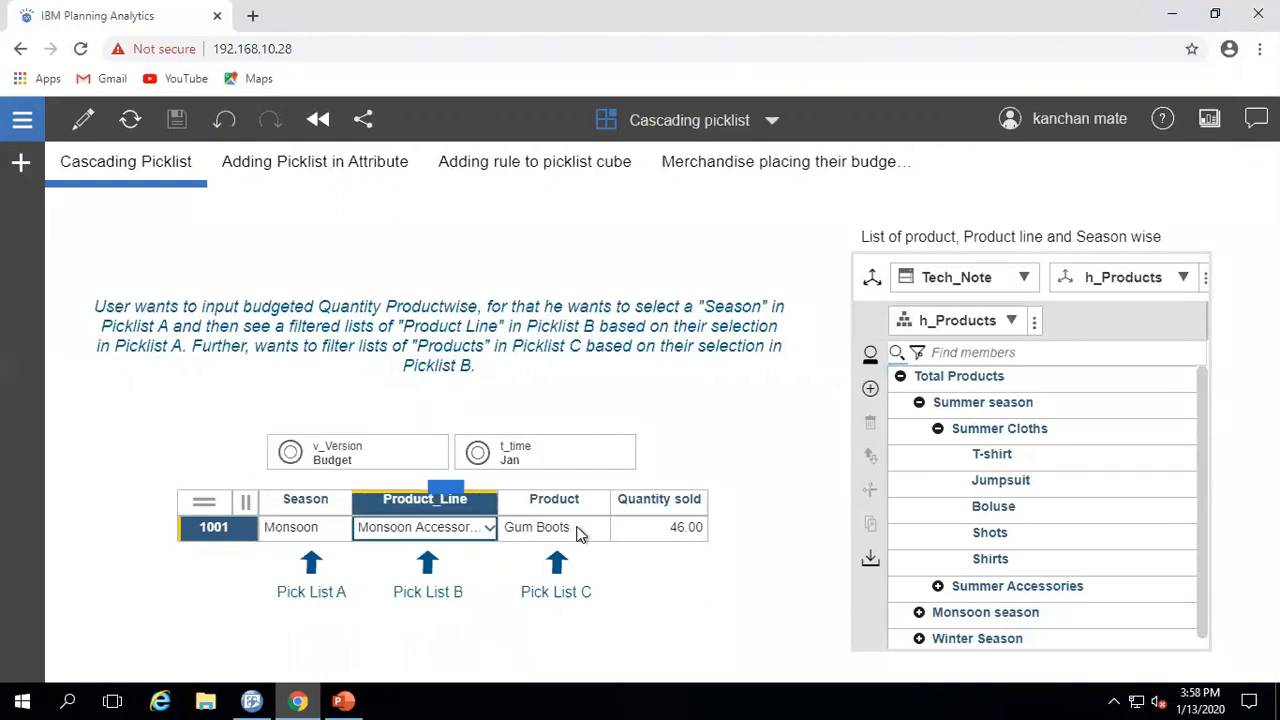
click(552, 528)
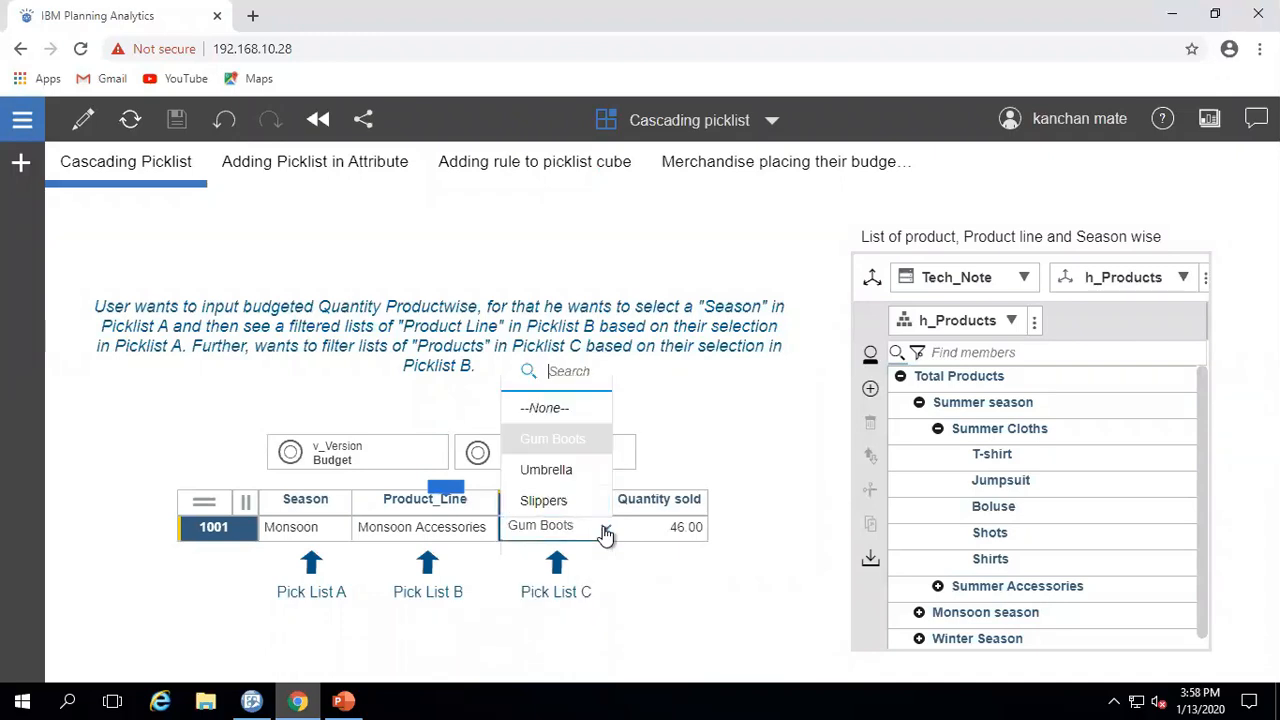
click(540, 524)
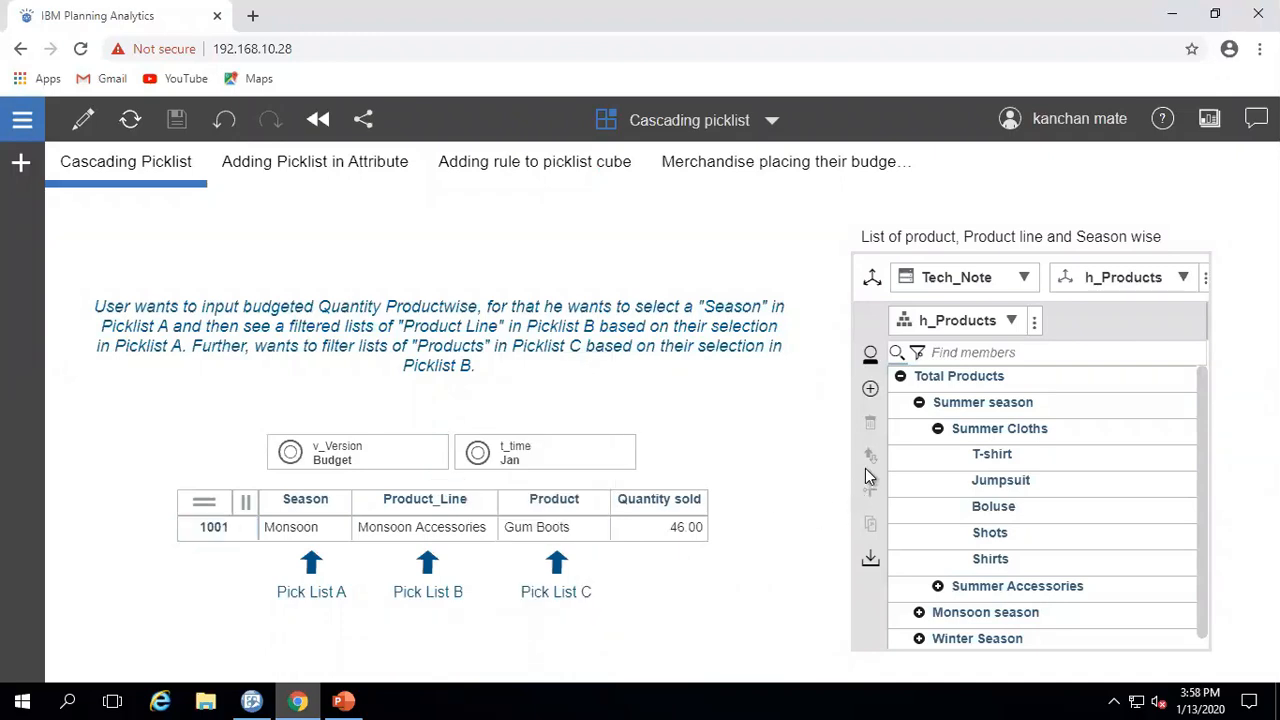
Collapse Summer Cloths and expand Monsoon season, Winter Season and Winter Cloths in h_Products.
click(936, 428)
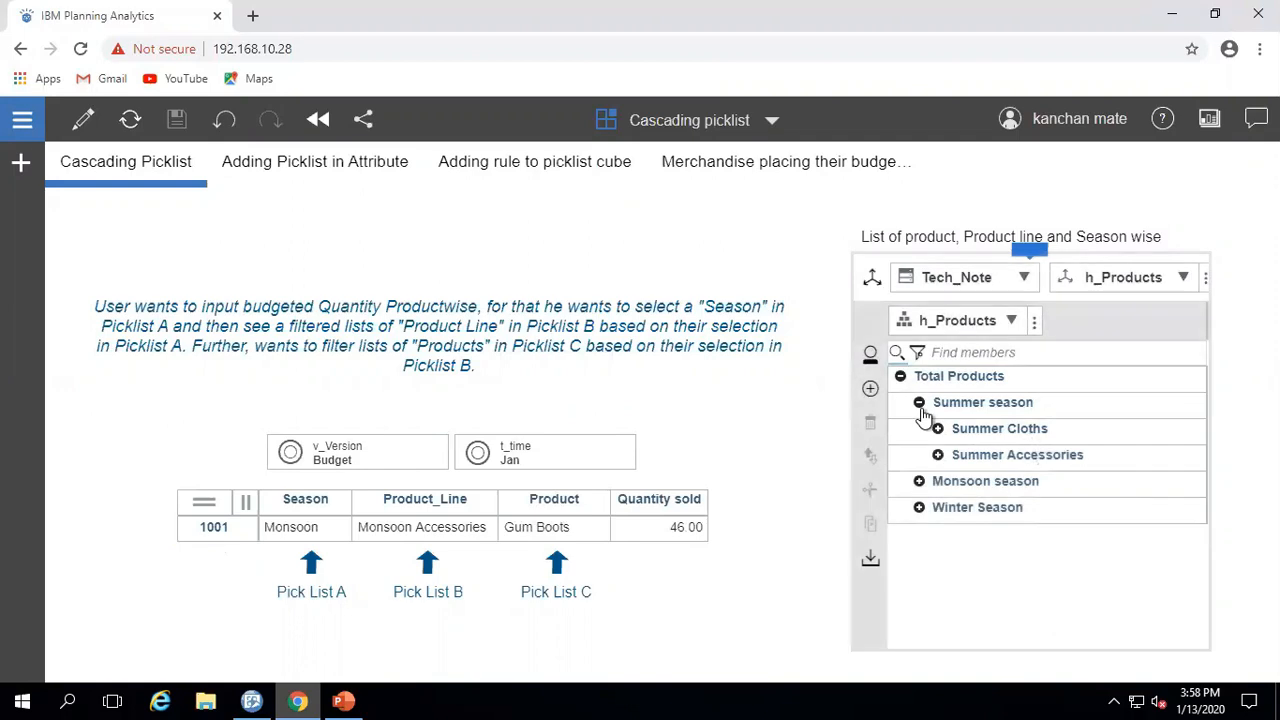
click(920, 480)
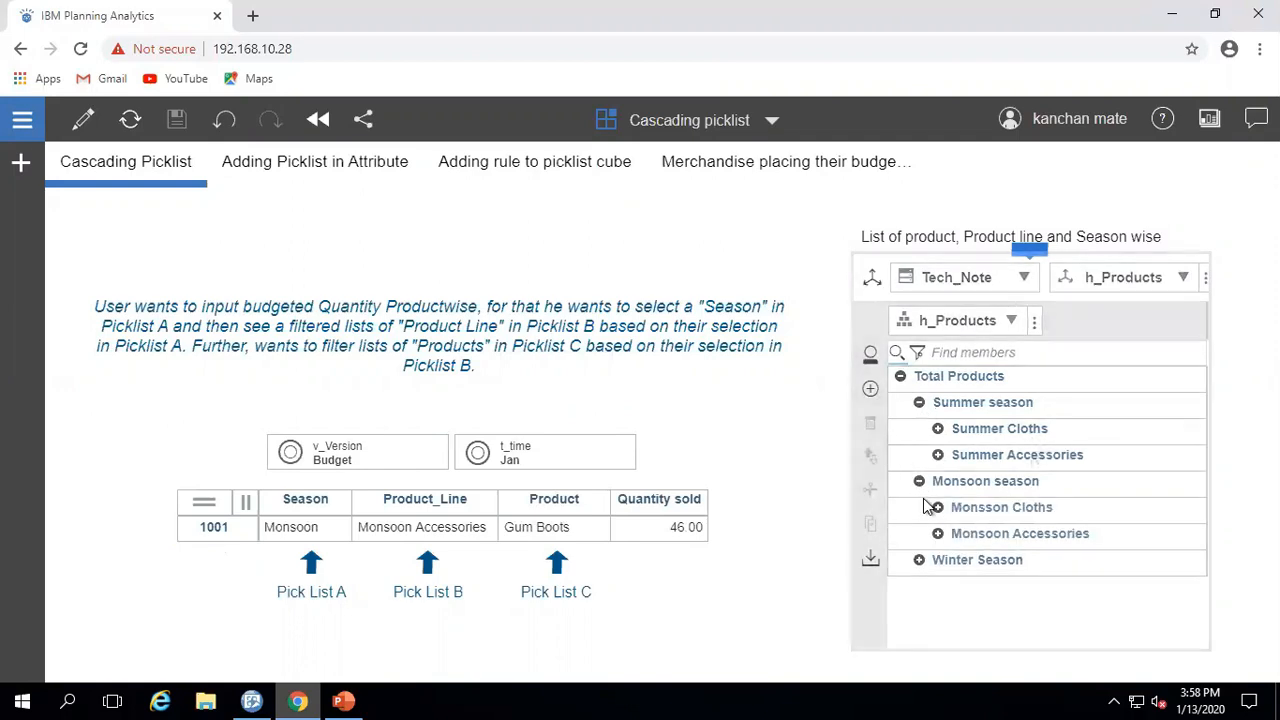
click(918, 560)
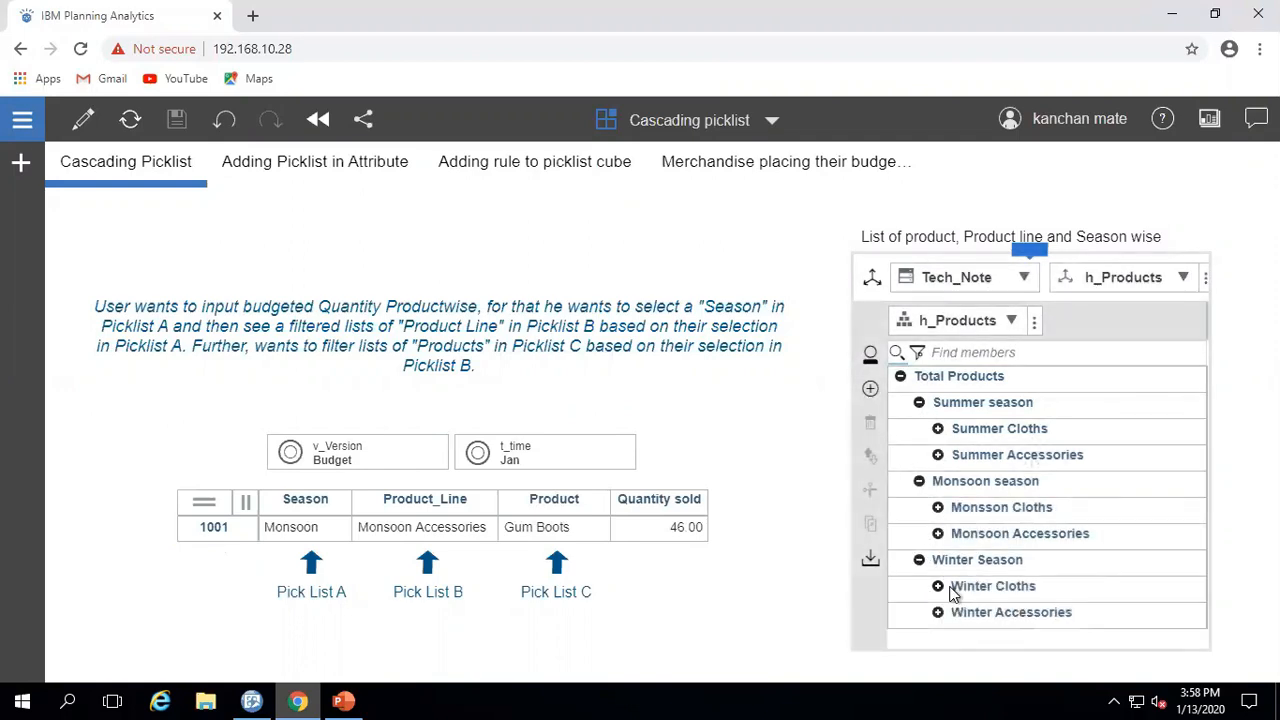
click(936, 584)
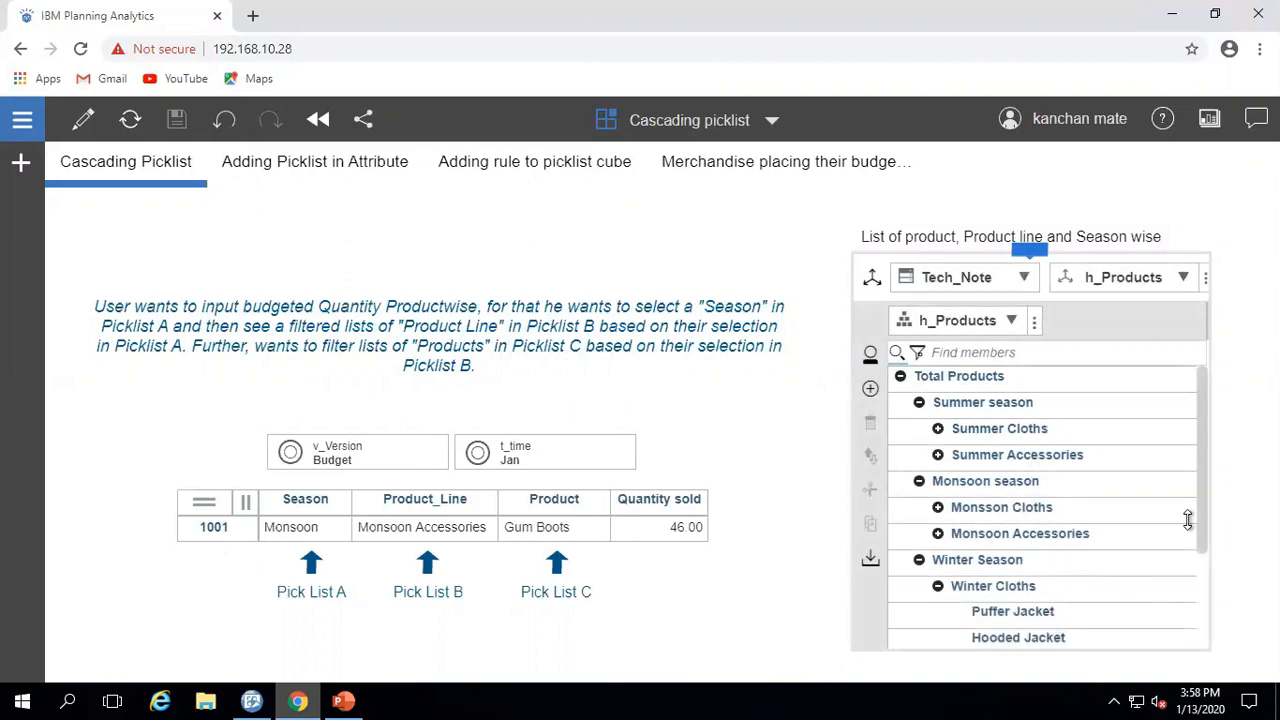
scroll(down, 3)
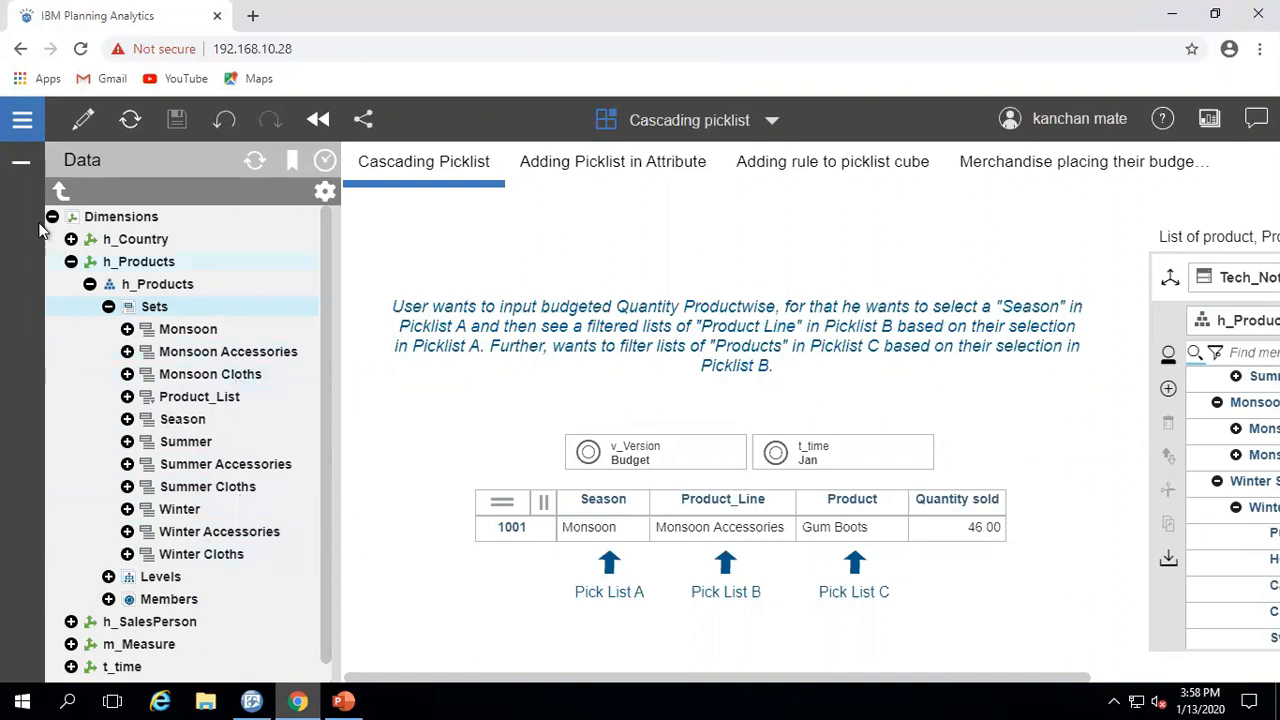
Switch via the Merchandise sheet to the Adding Picklist in Attribute sheet.
click(1084, 160)
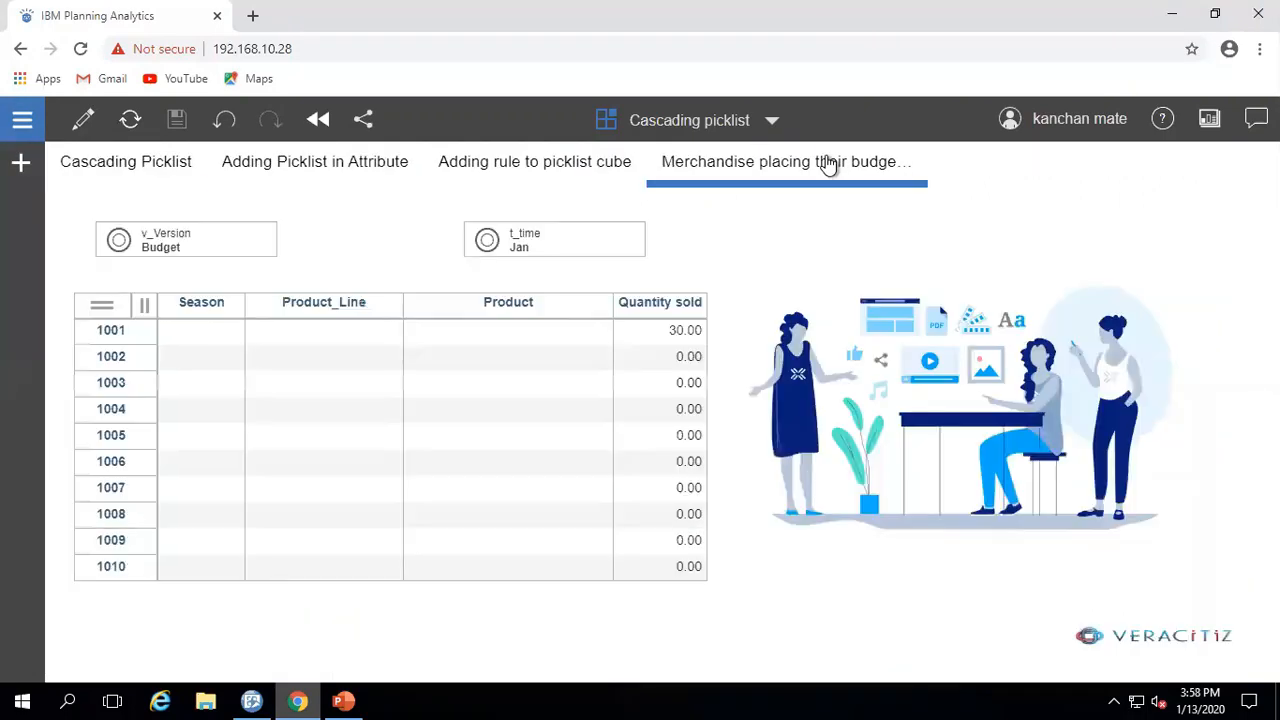
mouse_move(768, 572)
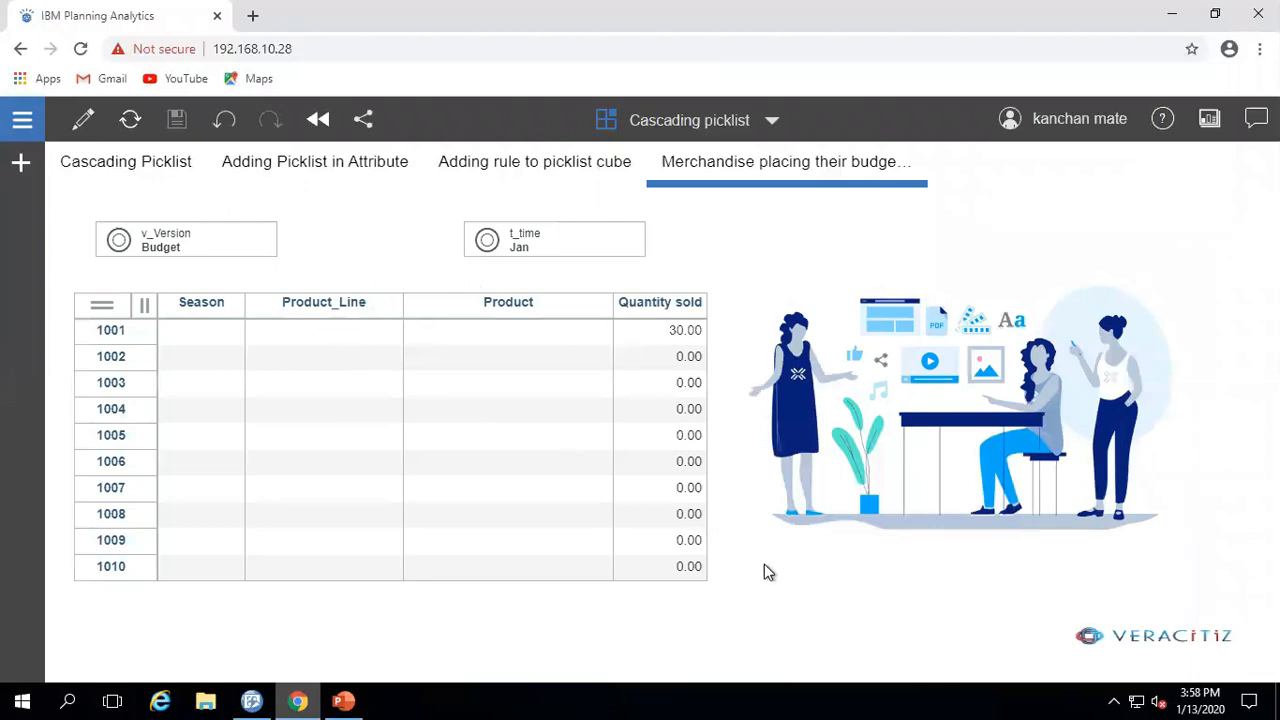
mouse_move(420, 310)
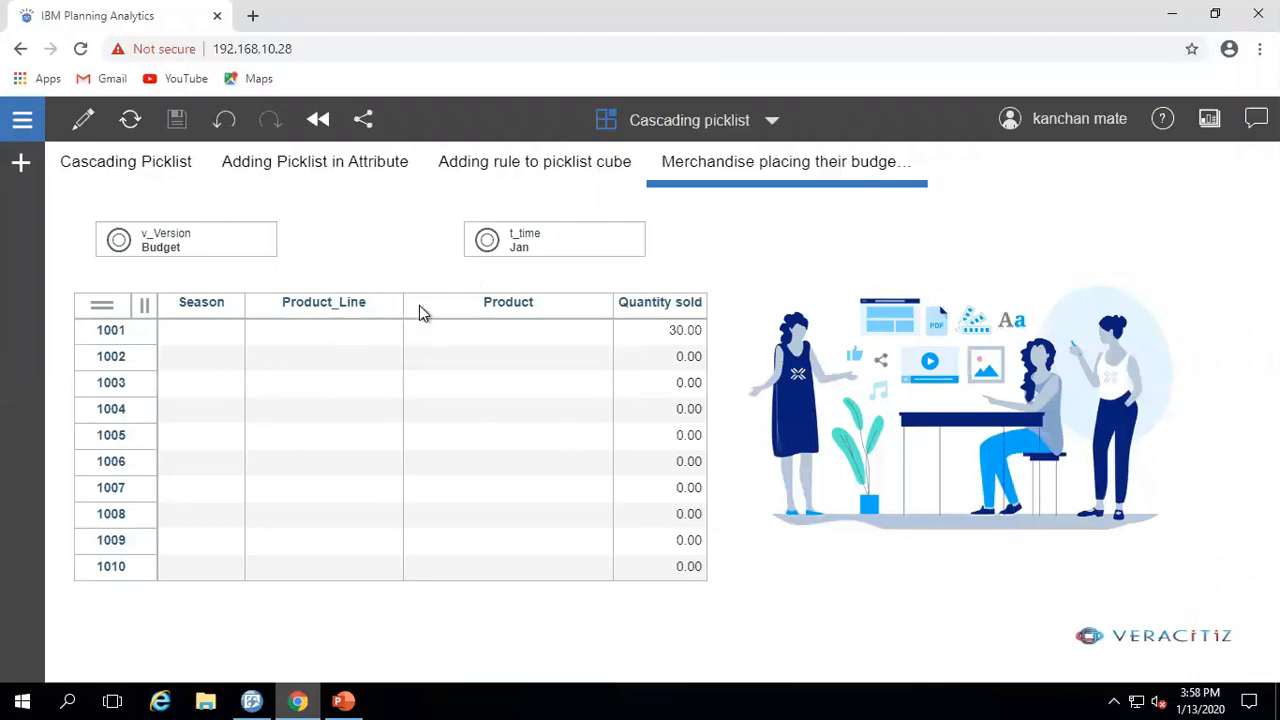
click(314, 160)
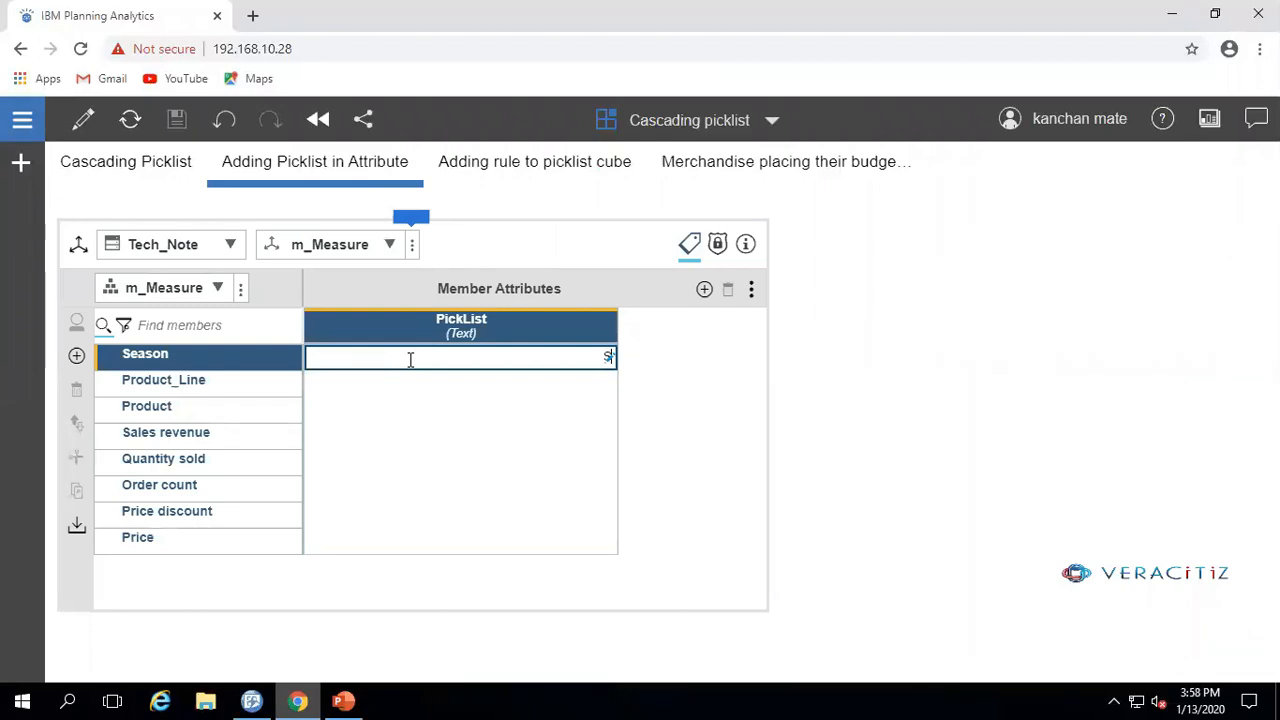
Enter Subset:h_products:season as Season's PickList attribute and move to Product_Line's cell.
text(Subset:h_products:seaso)
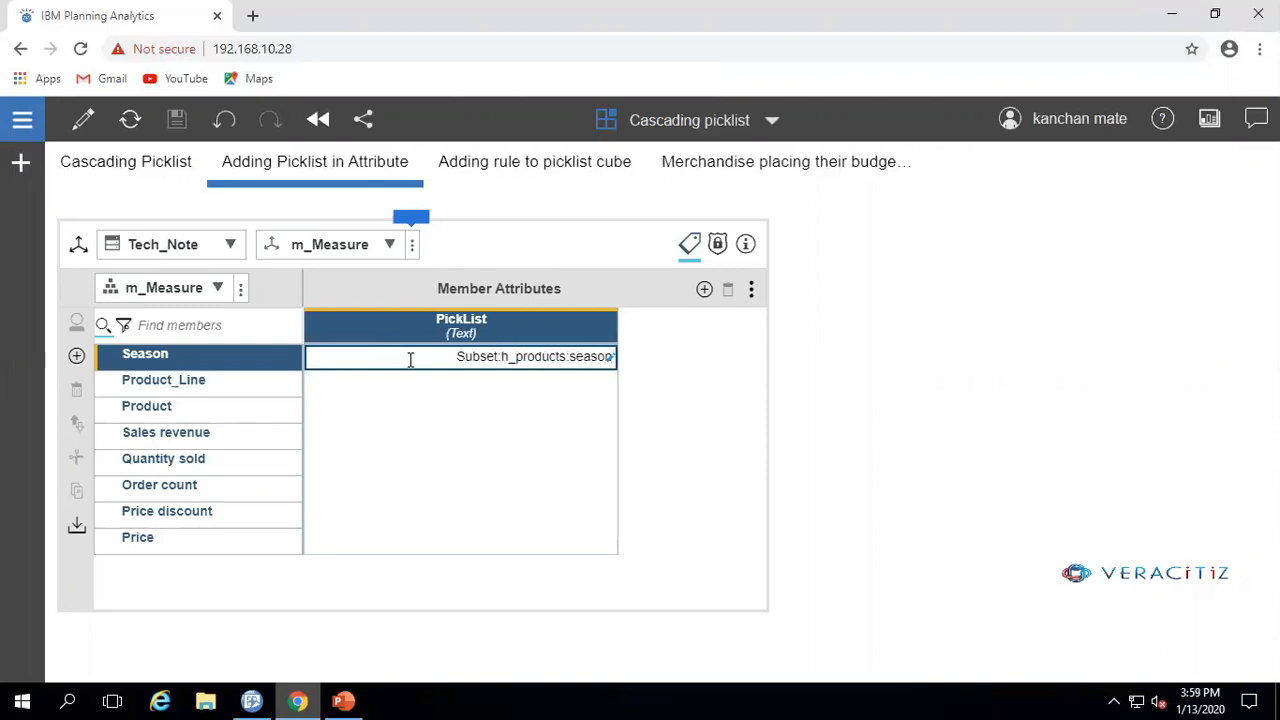
click(164, 380)
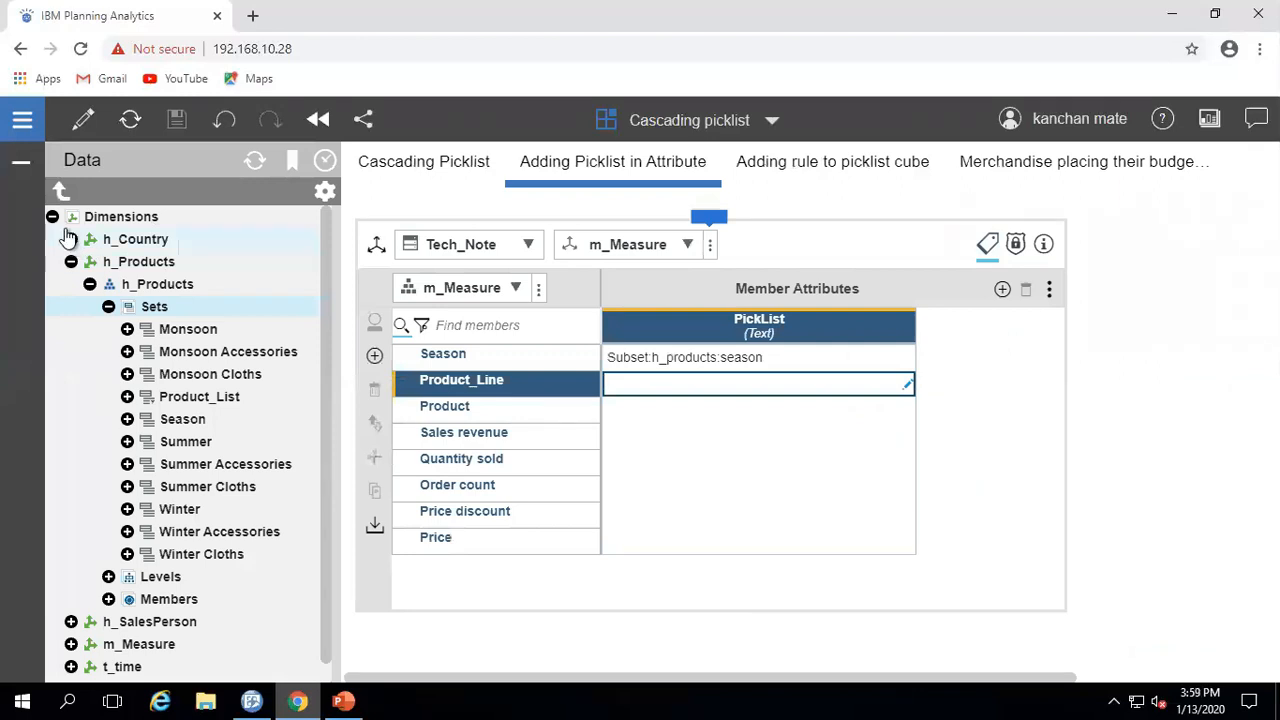
scroll(down, 3)
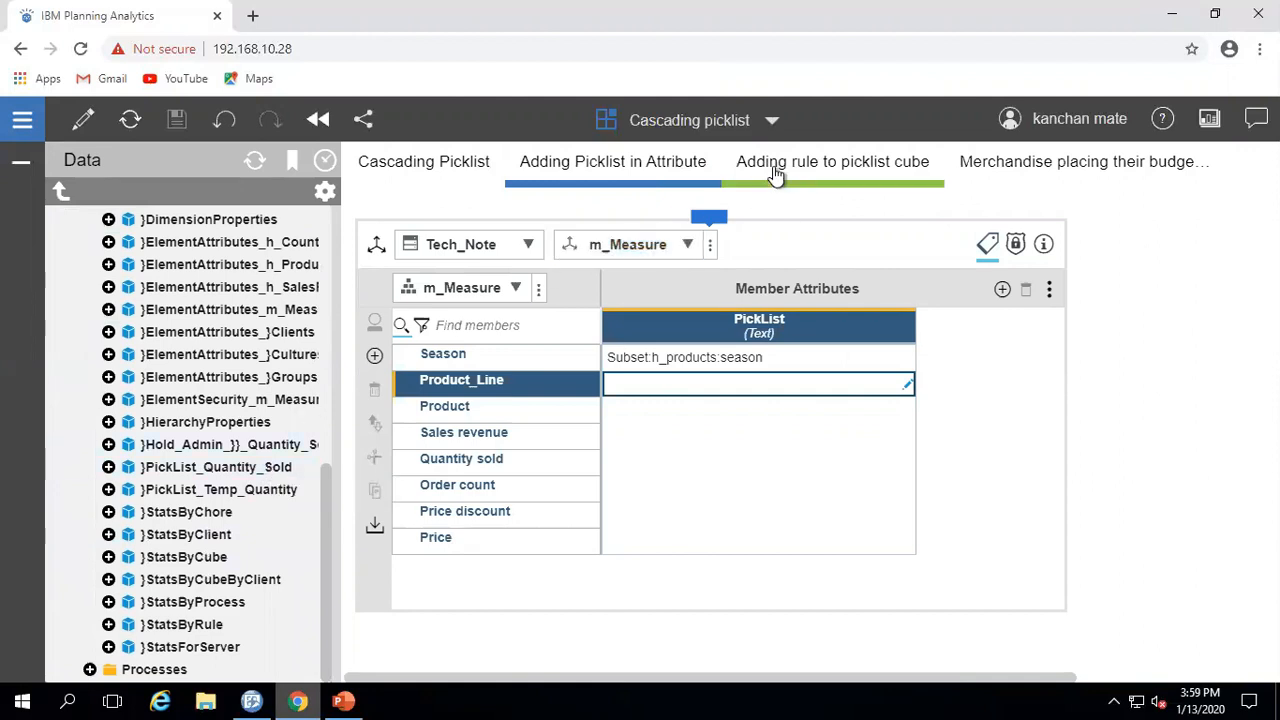
Write the Product_Line rule drawing from Subset:h_products filtered by the DB Season value.
click(832, 160)
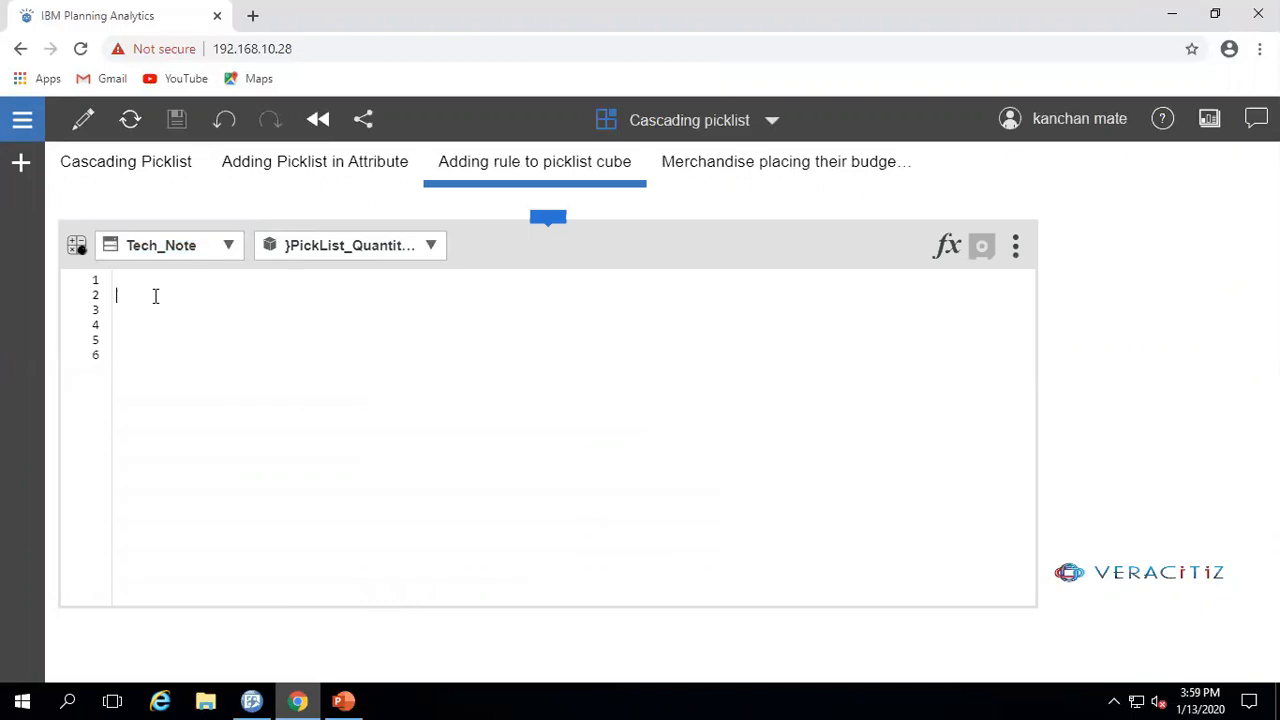
text([''])
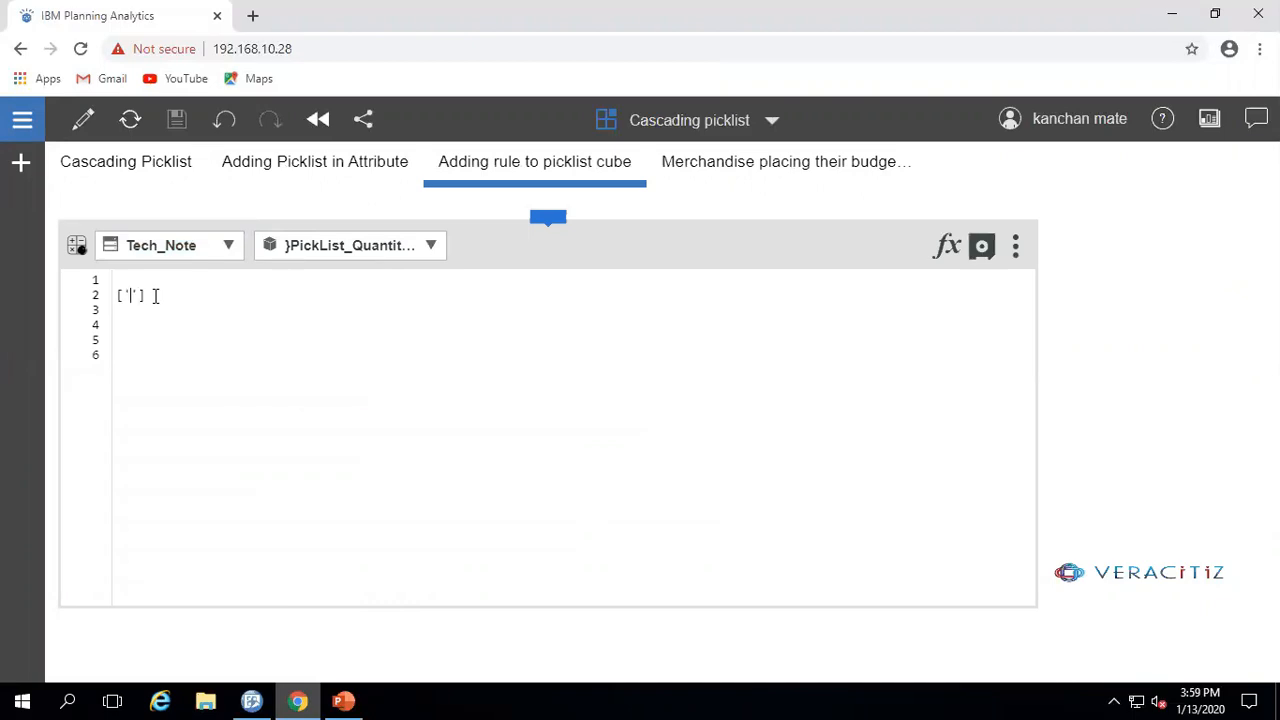
text(Product_)
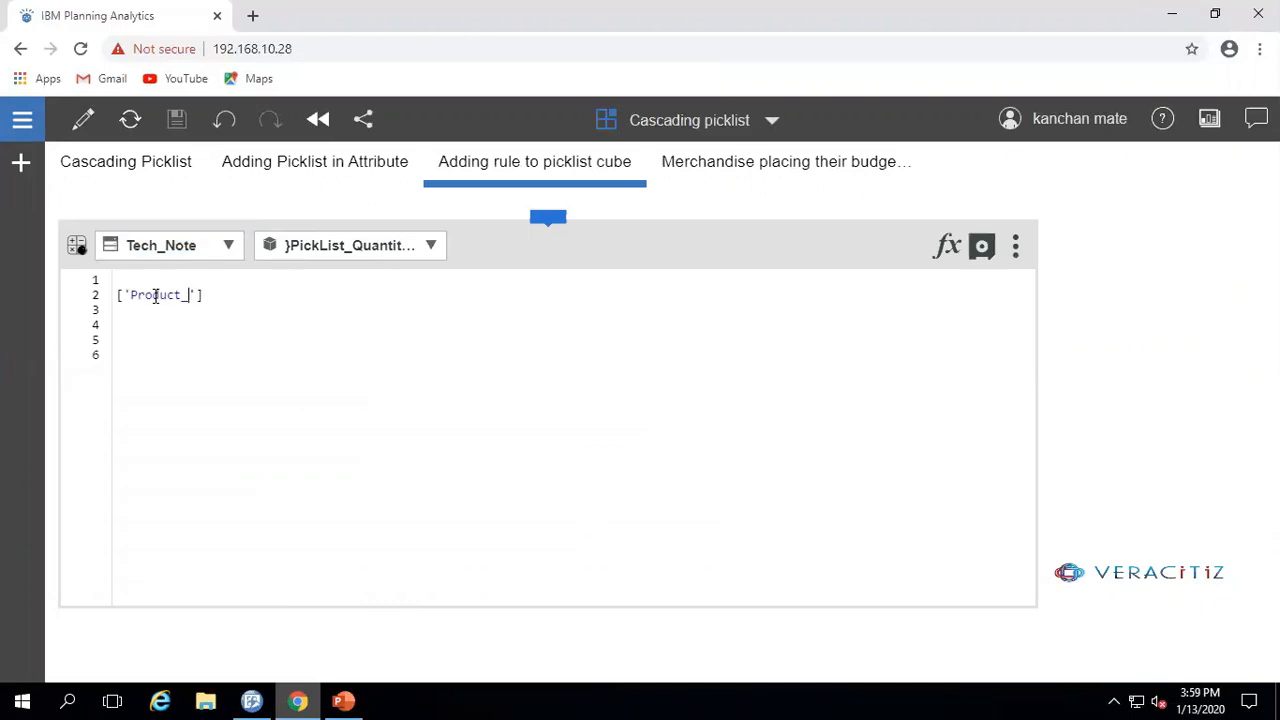
text(line)
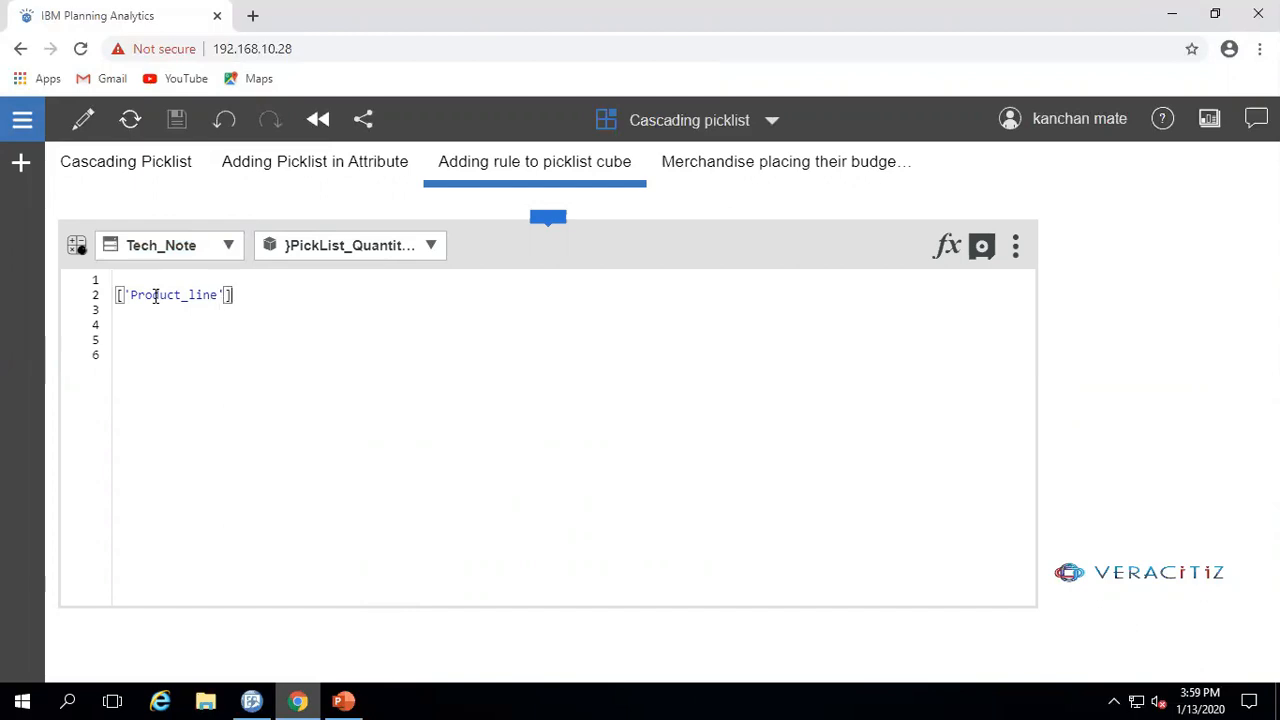
text(=S)
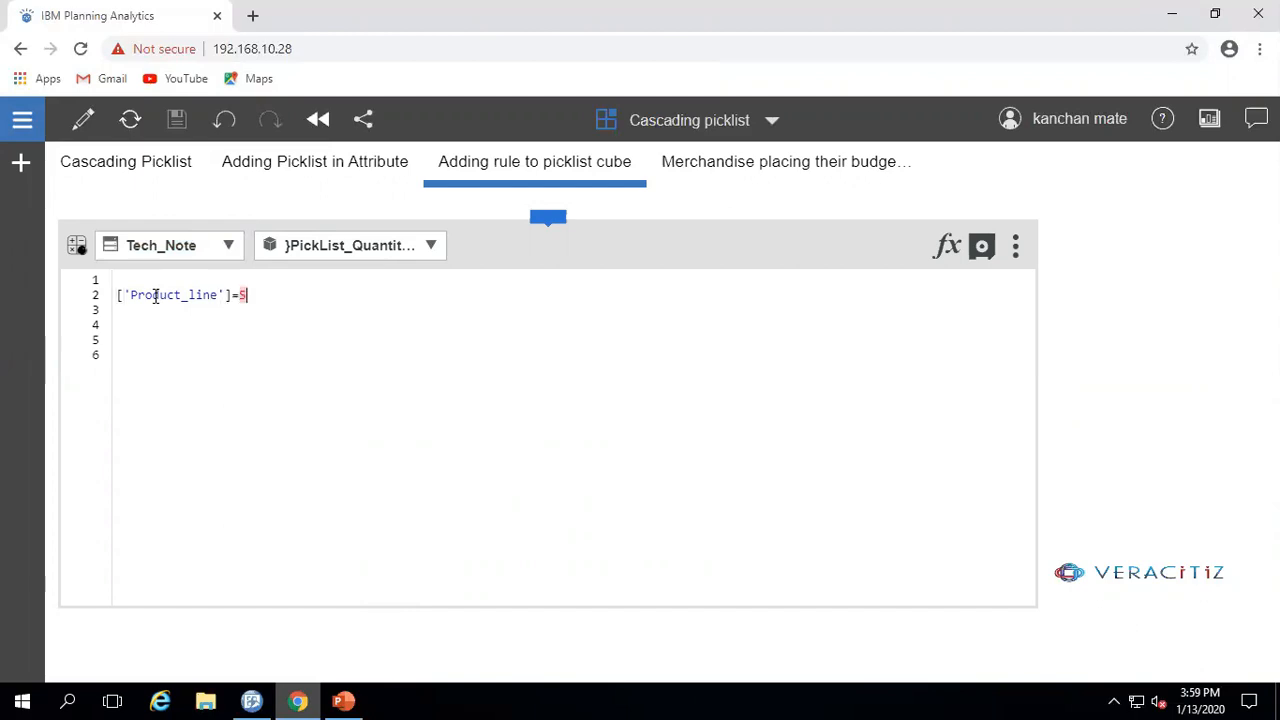
text(: 'Su')
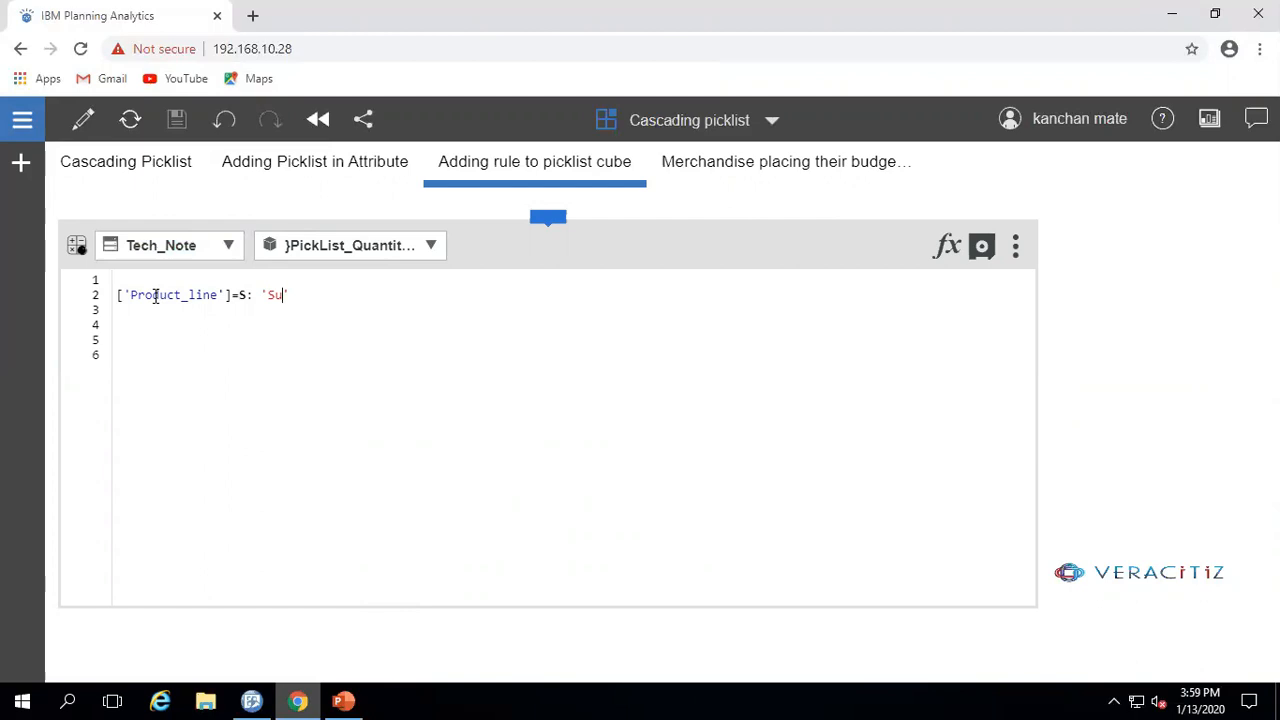
text(bset:)
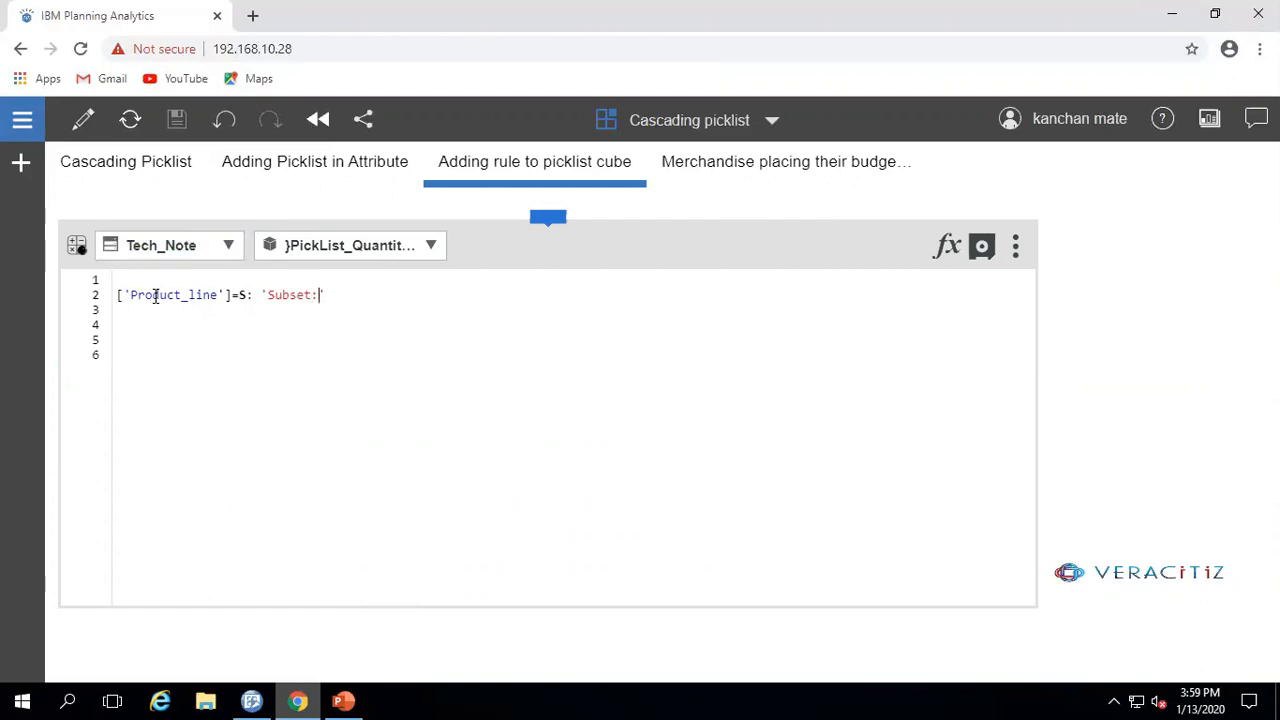
text(h_produc)
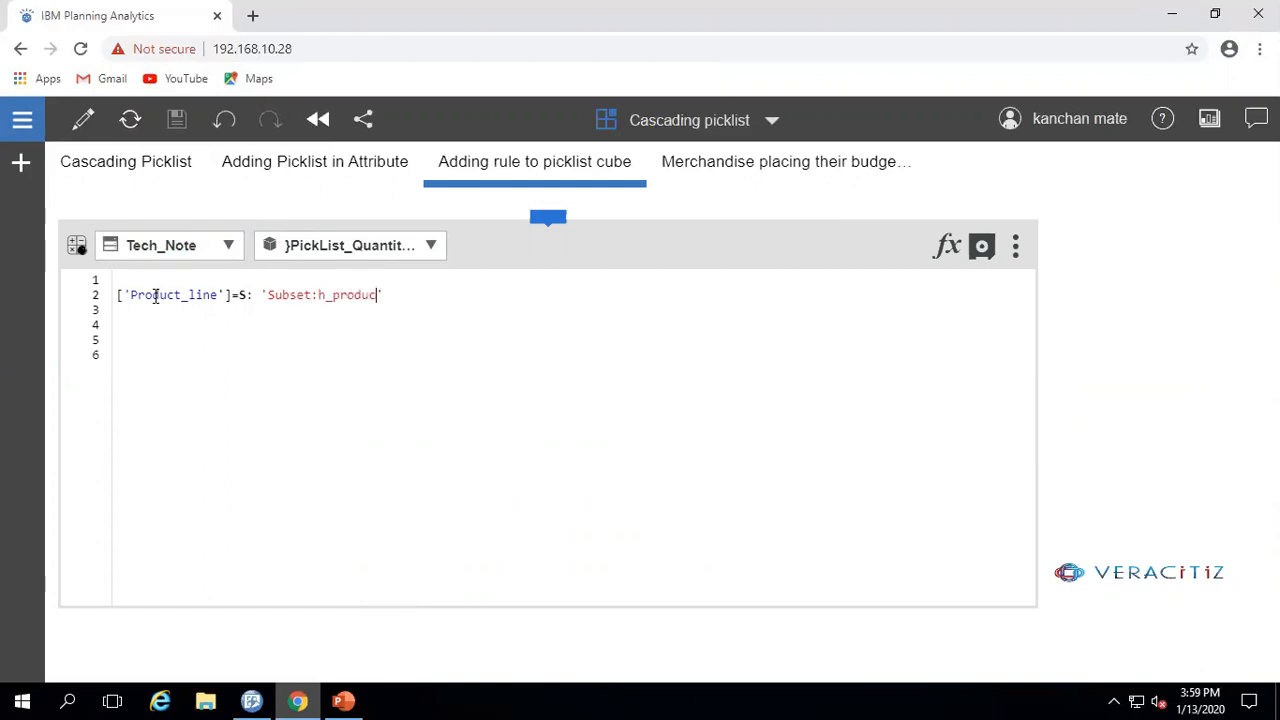
text(ts")
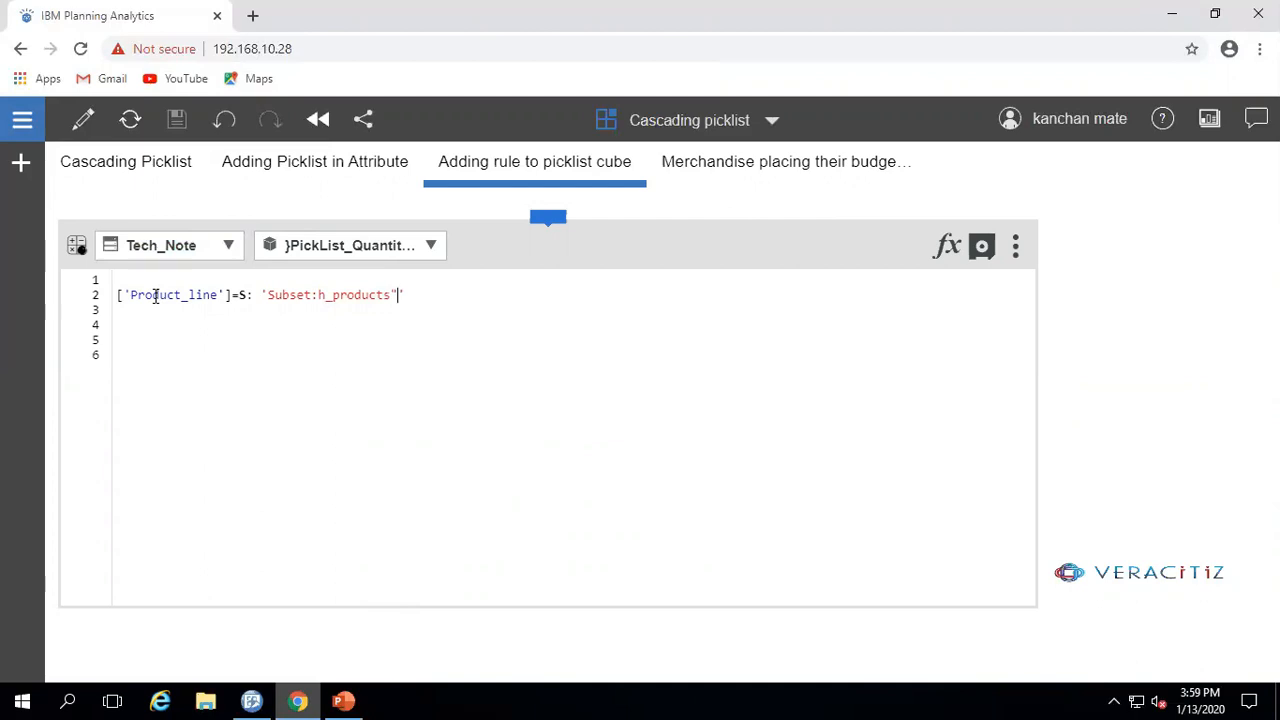
text(:')
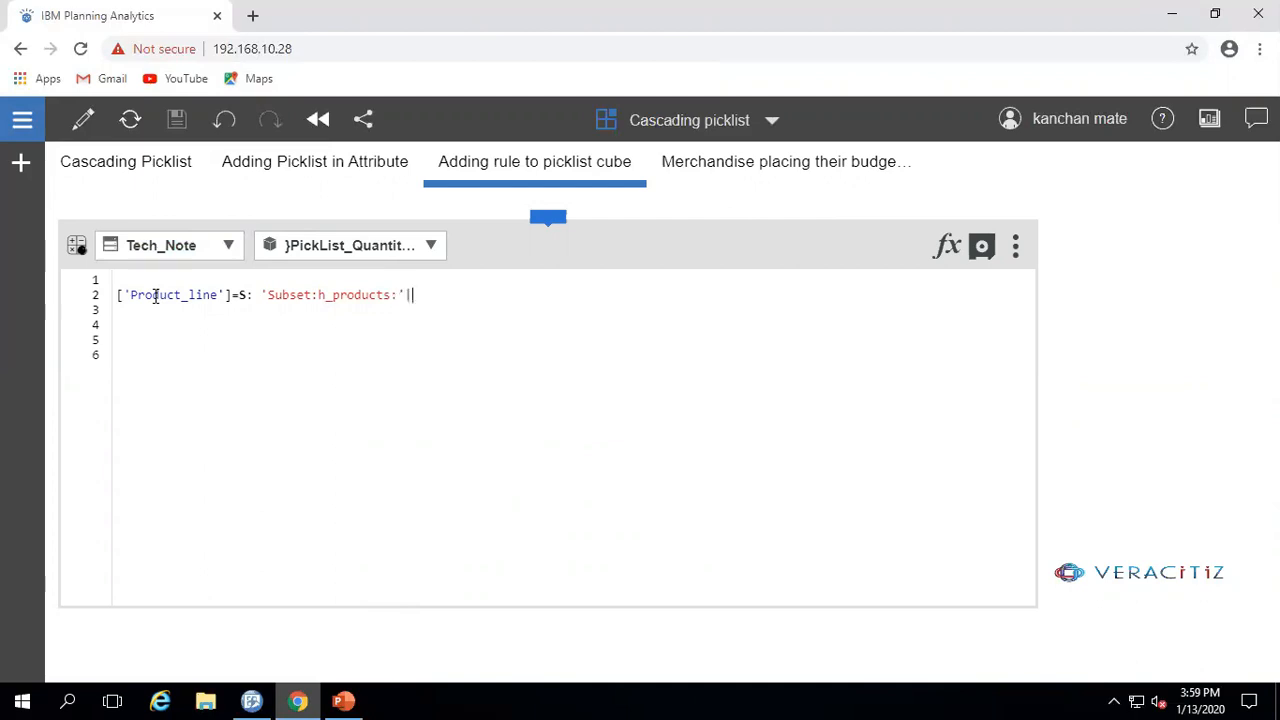
text(DB('Quantity_Sold',!v_Version,!t_time,!h_SalesPerson,'Season');)
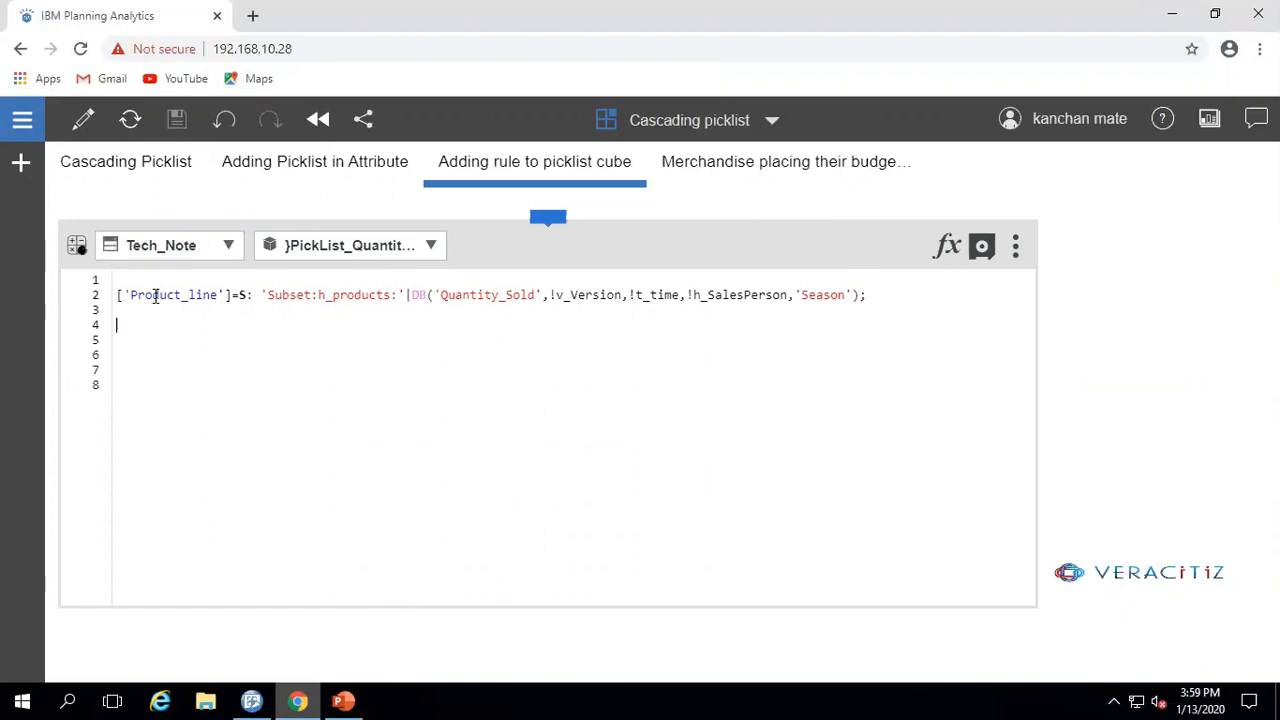
Write the Product rule drawing from Subset:h_products filtered by Product_Line, then save the rules.
text([''])
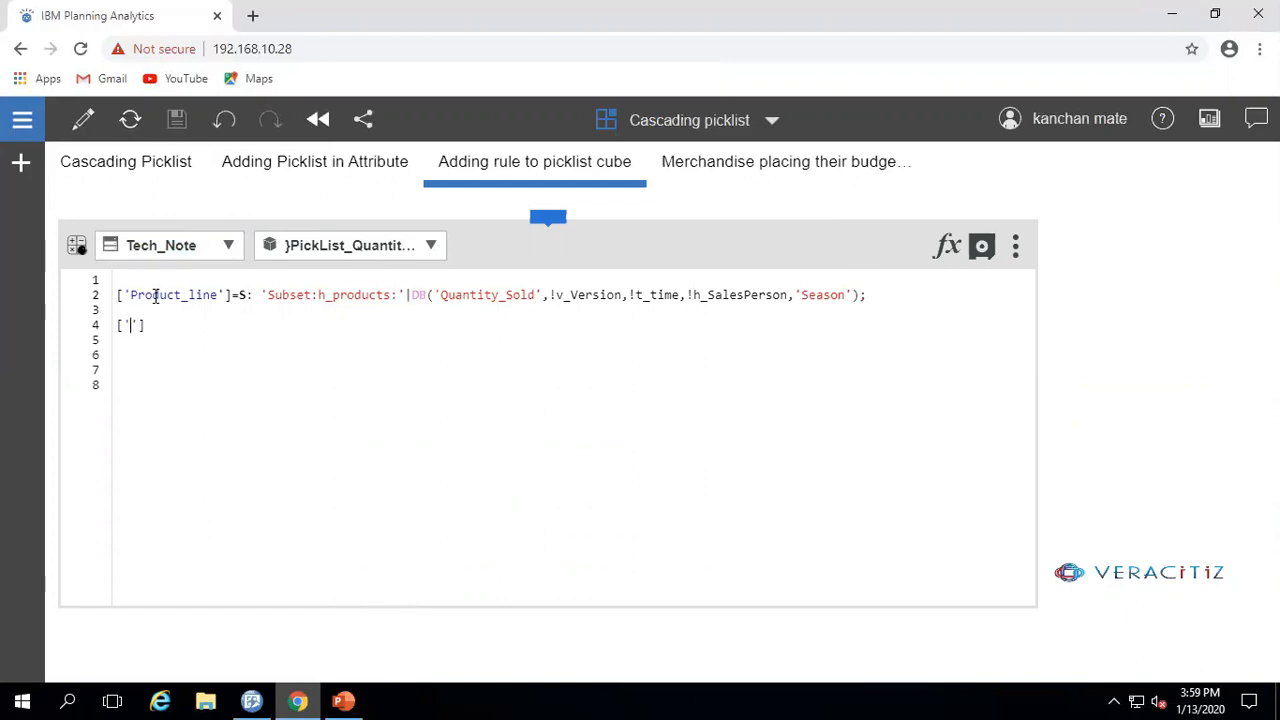
text(Product)
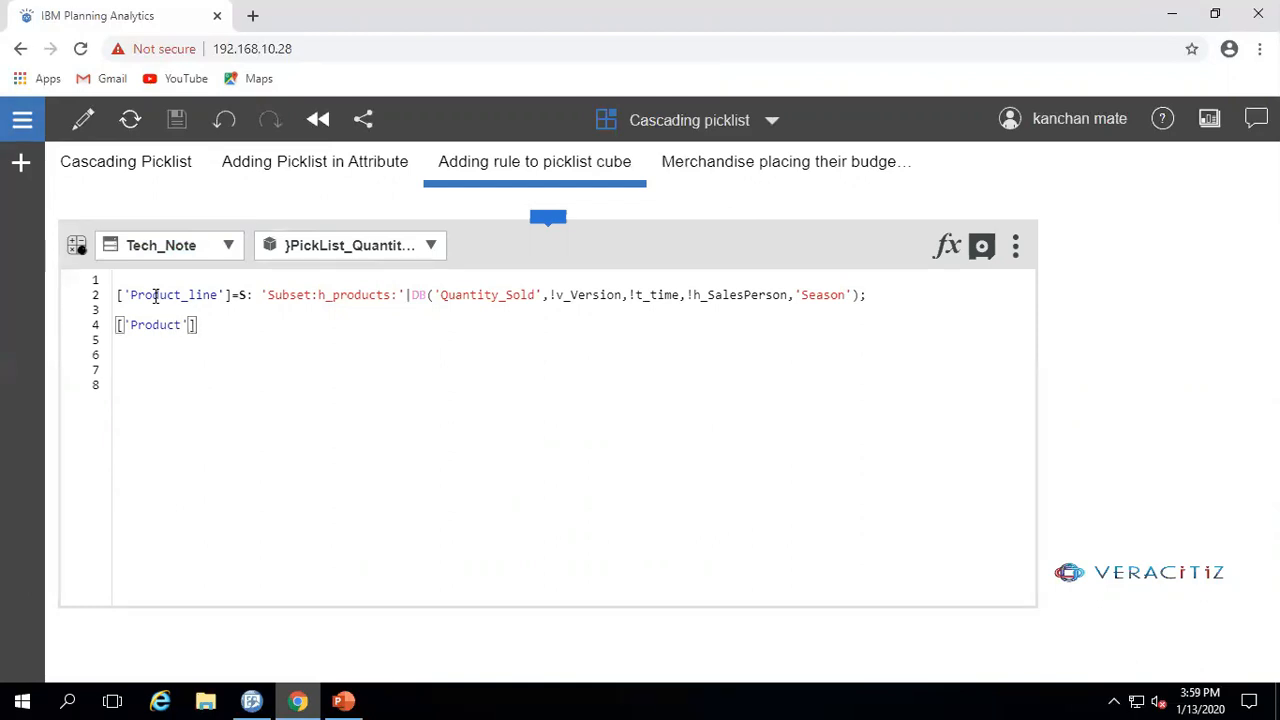
text(=S:)
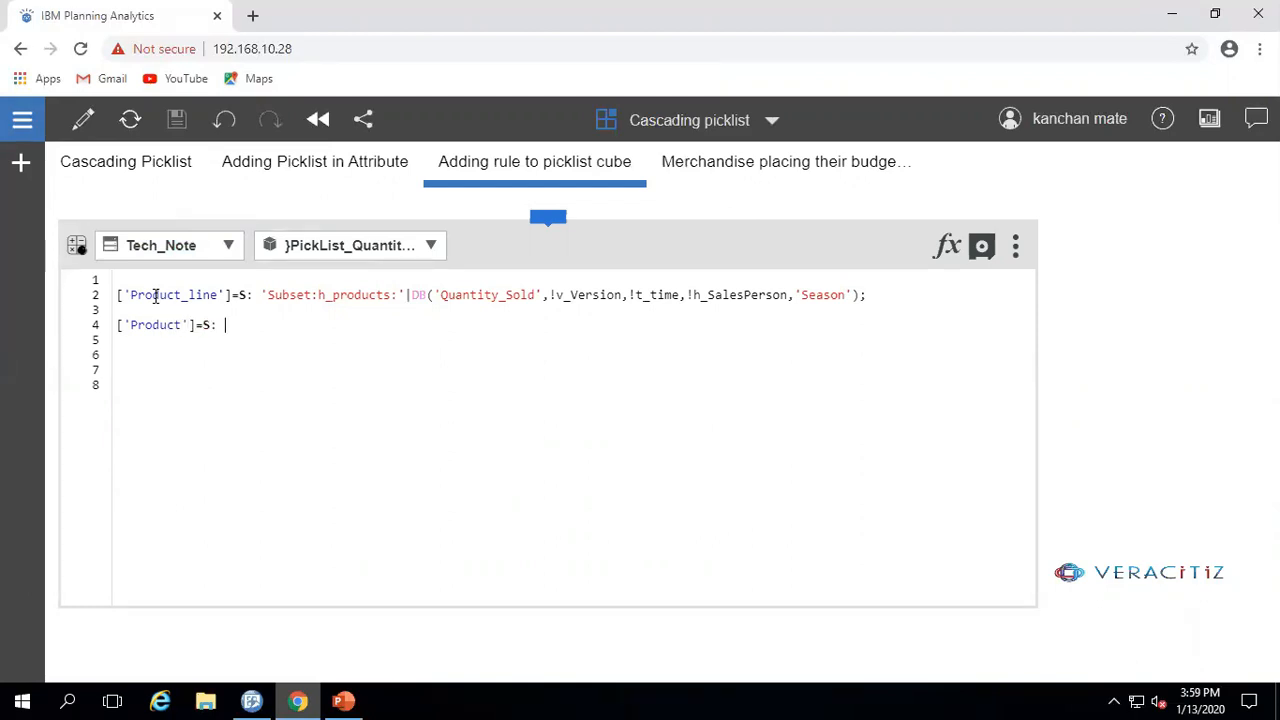
text('Subset')
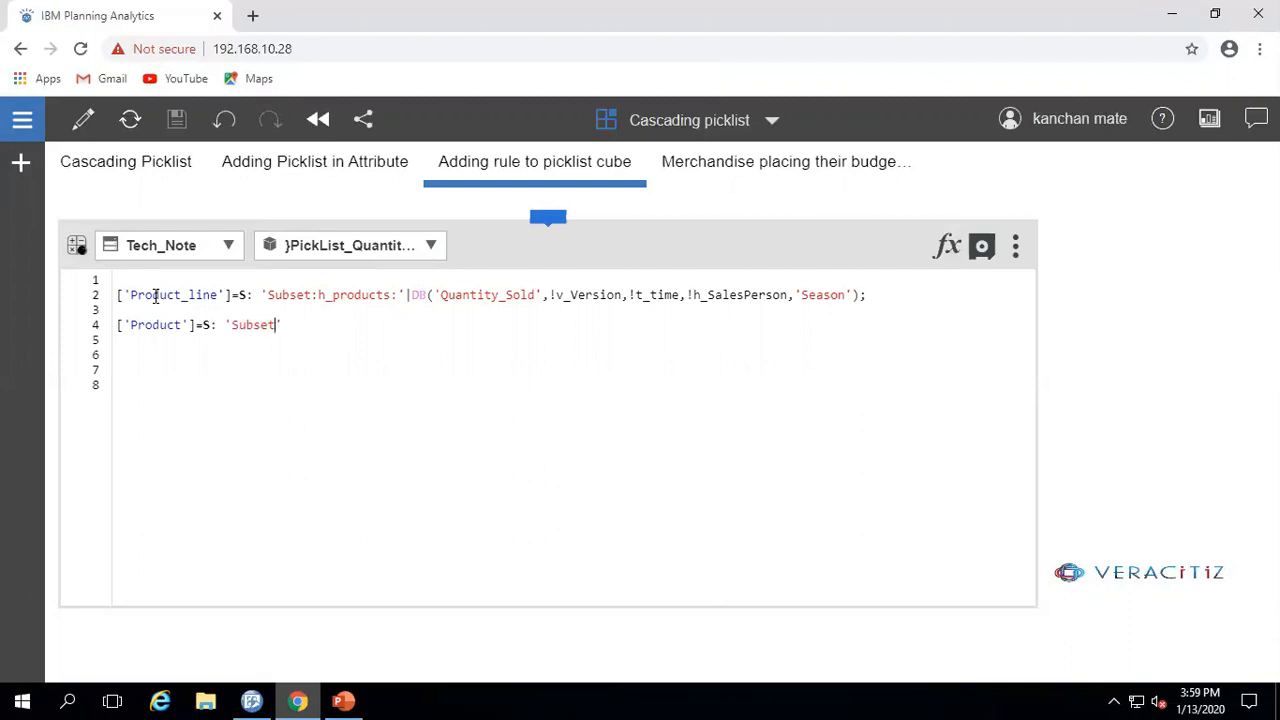
text(:h_pr)
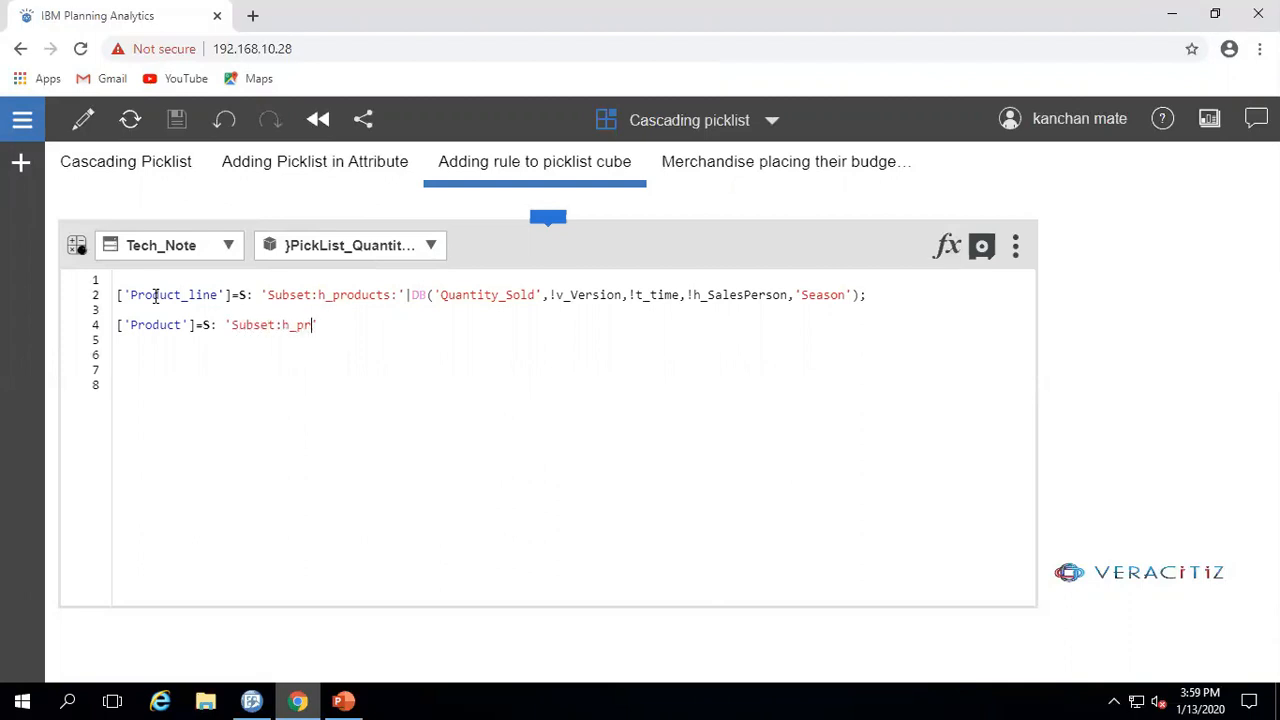
text(oducts)
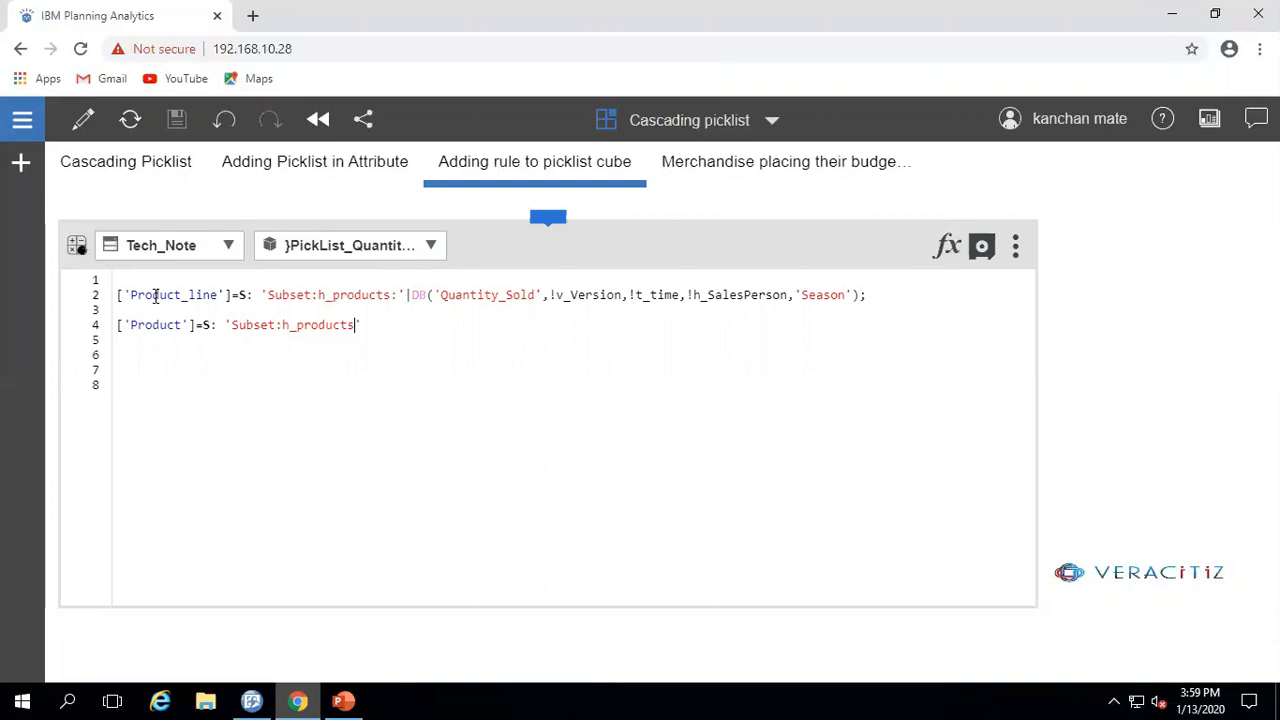
text(:')
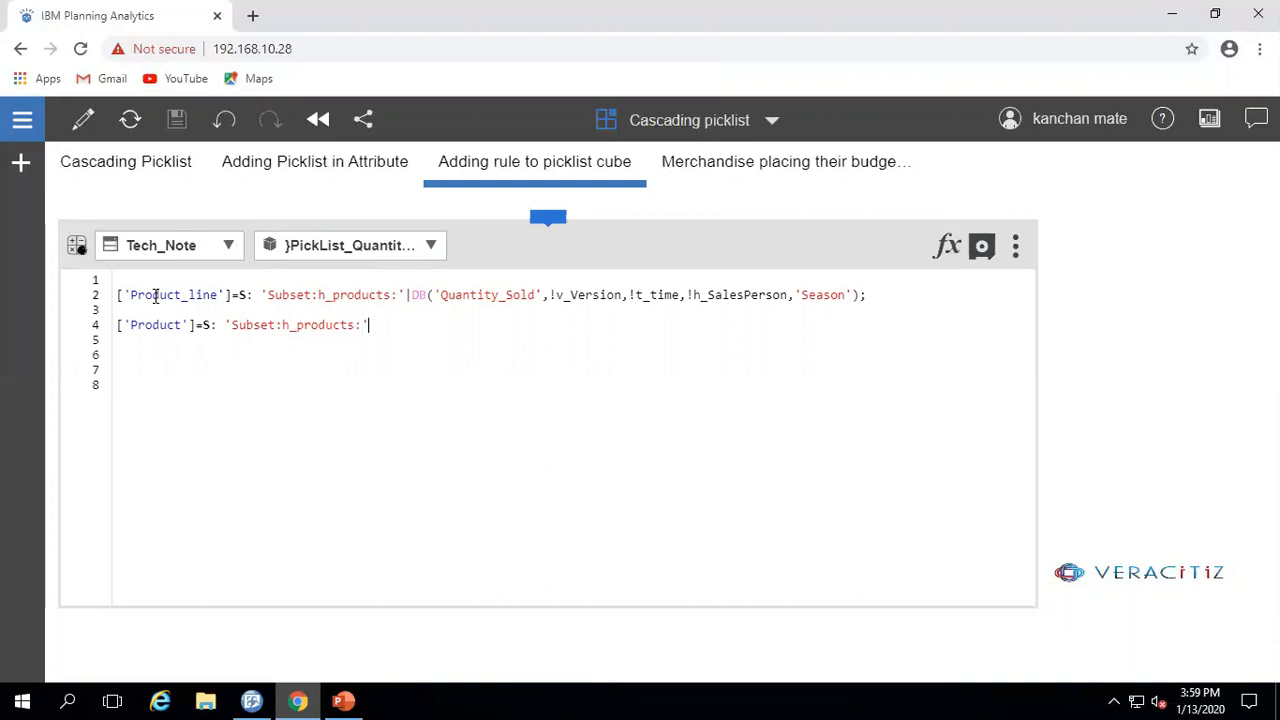
text(DB('Quantity_Sold',!v_Version,!t_time,!h_SalesPerson,'Season'))
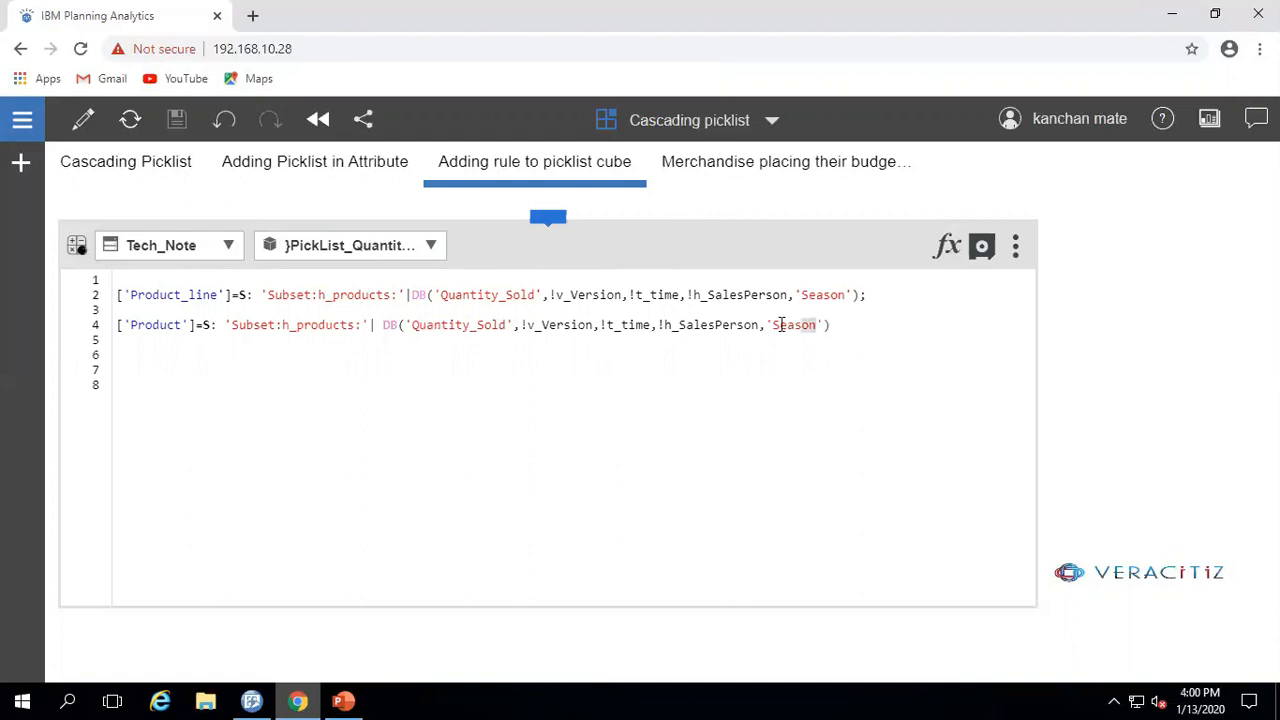
text(r)
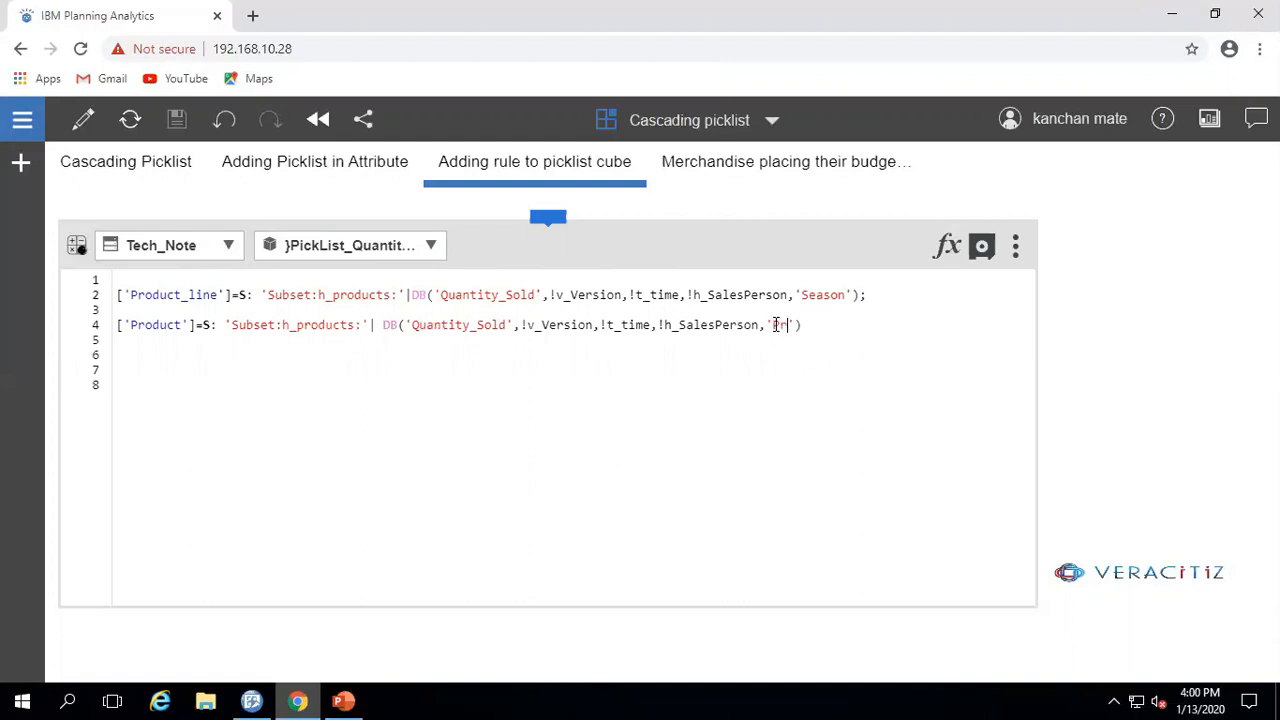
text(Product_Line)
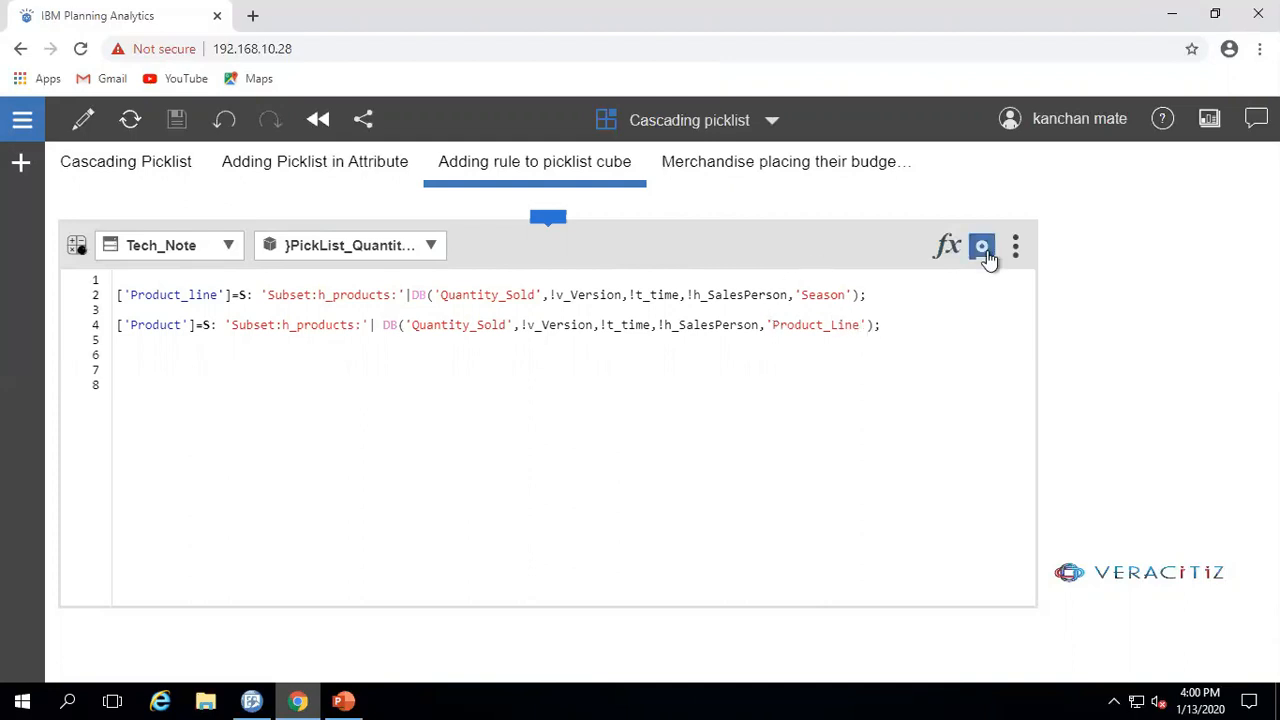
click(980, 244)
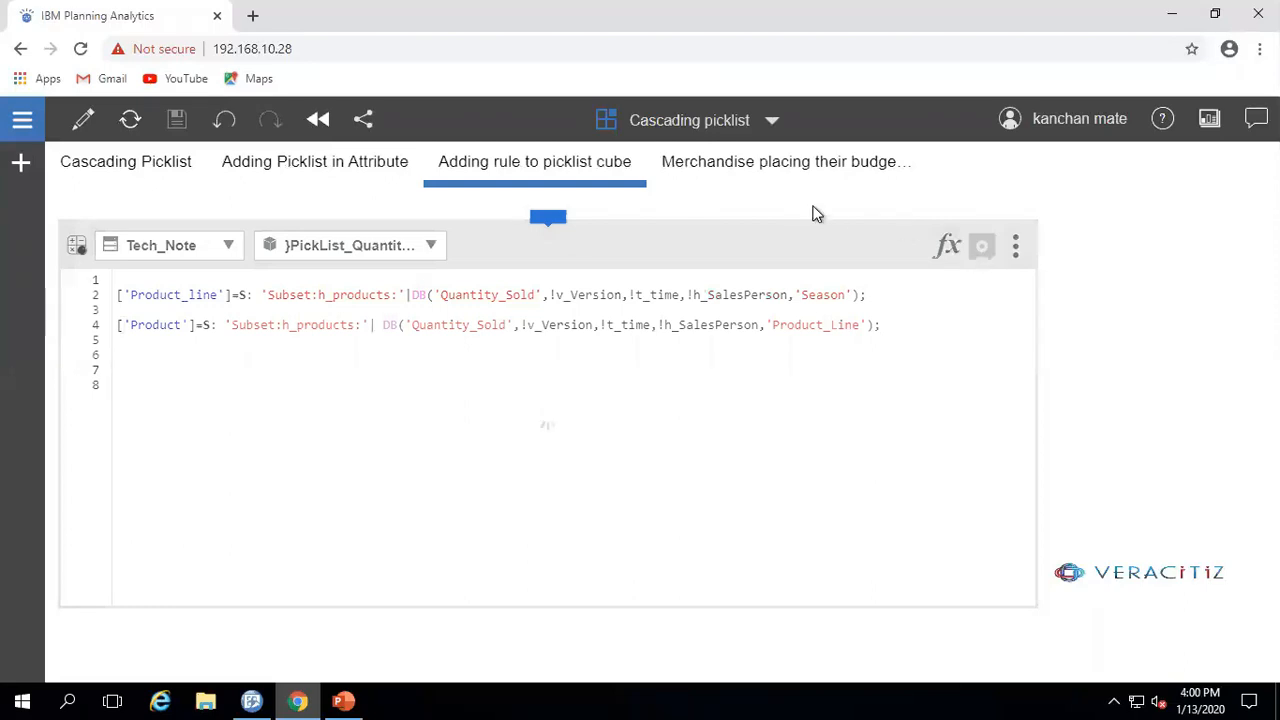
On the merchandise budget sheet set row 1001's Season to Winter.
click(786, 160)
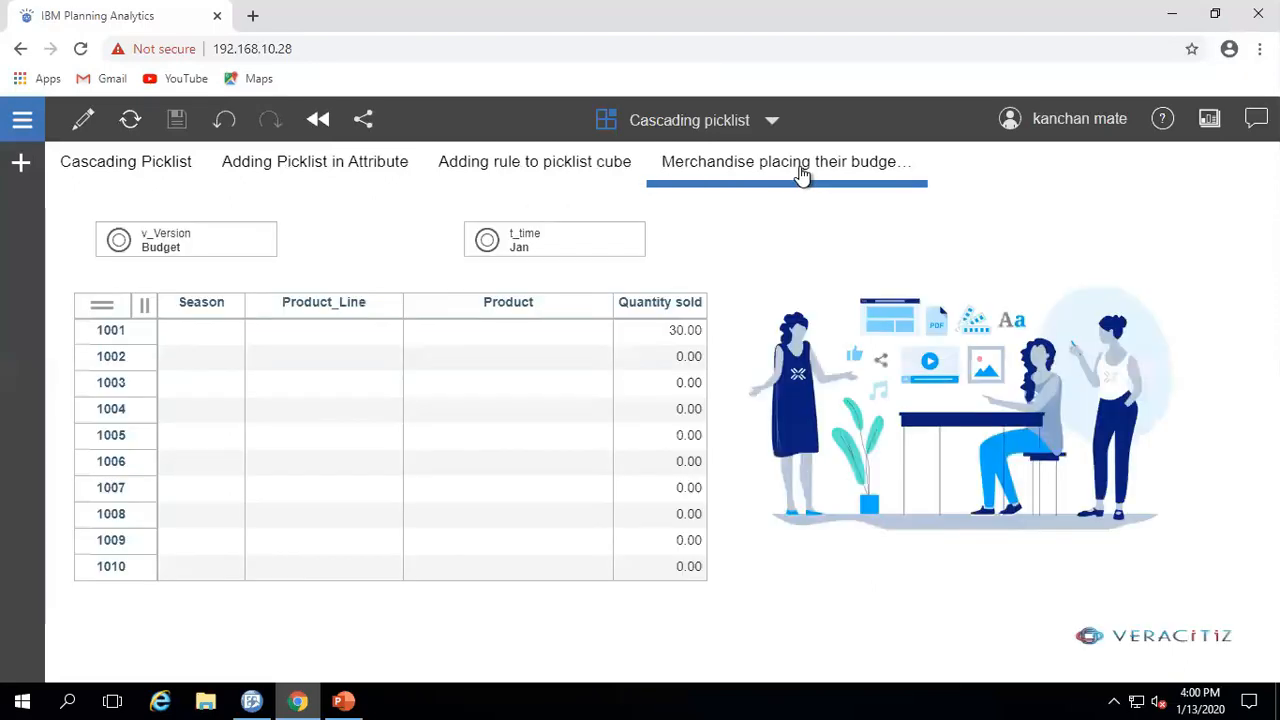
click(508, 408)
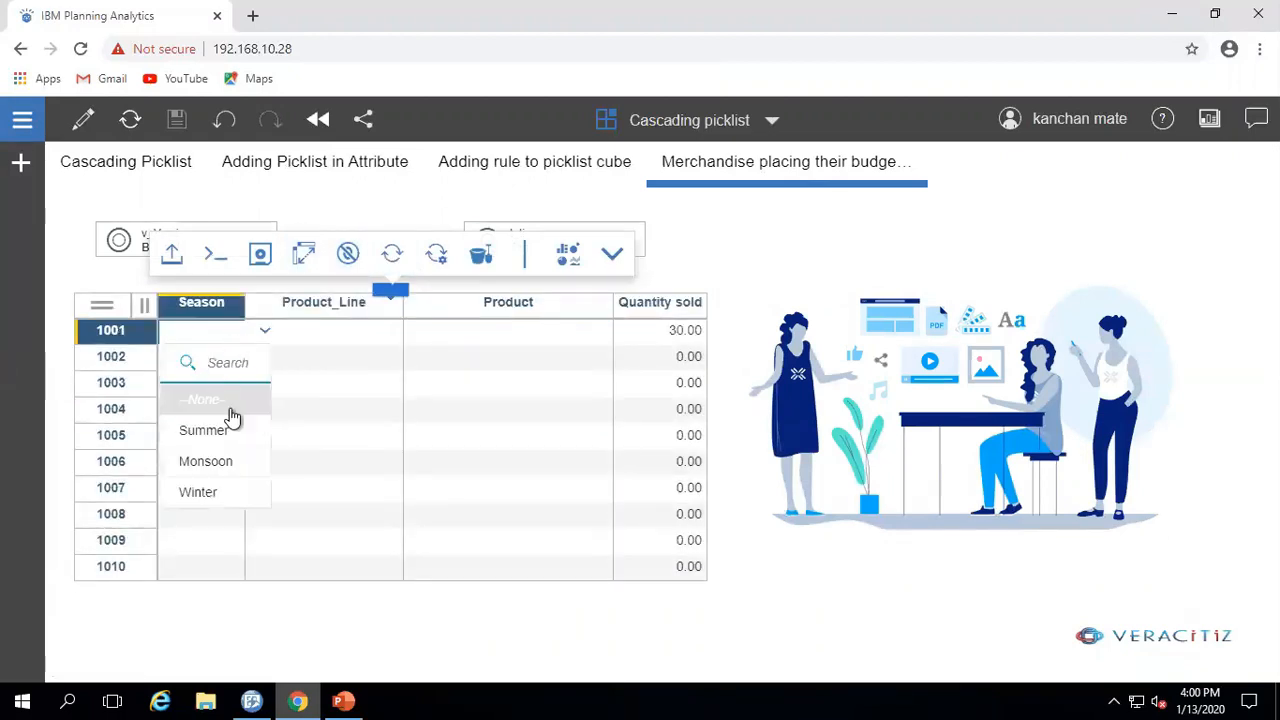
click(198, 492)
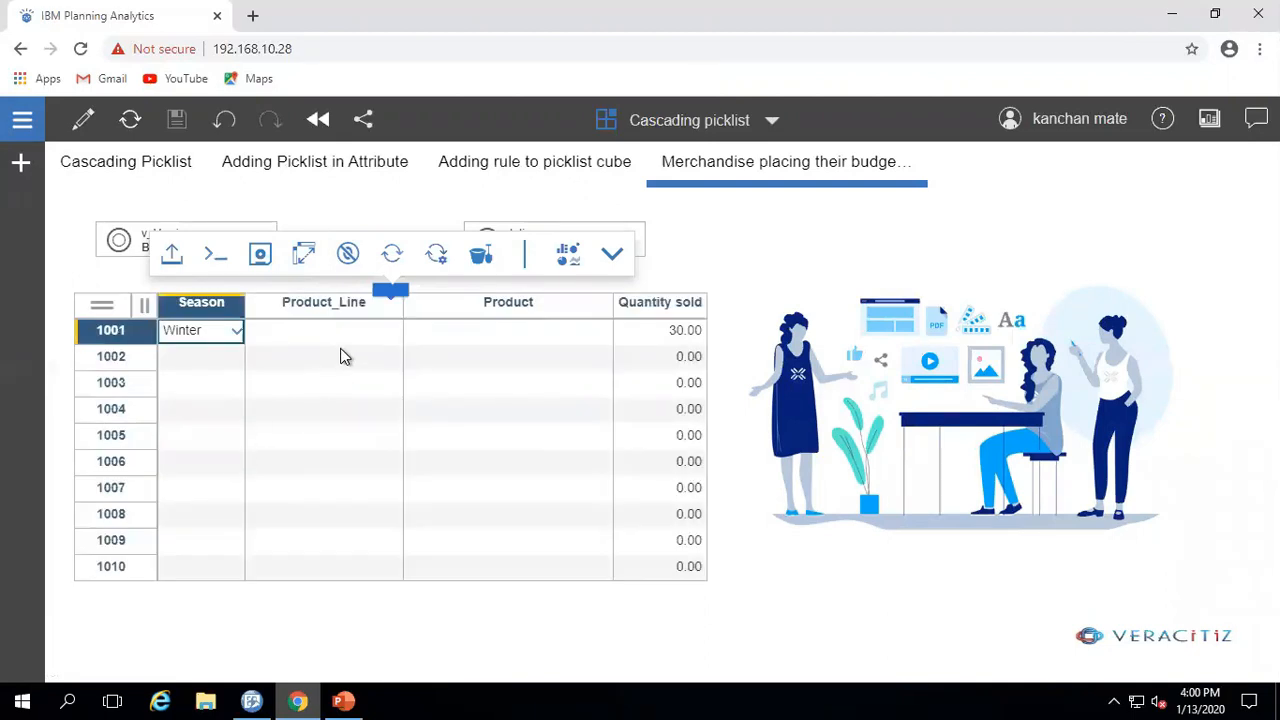
click(396, 330)
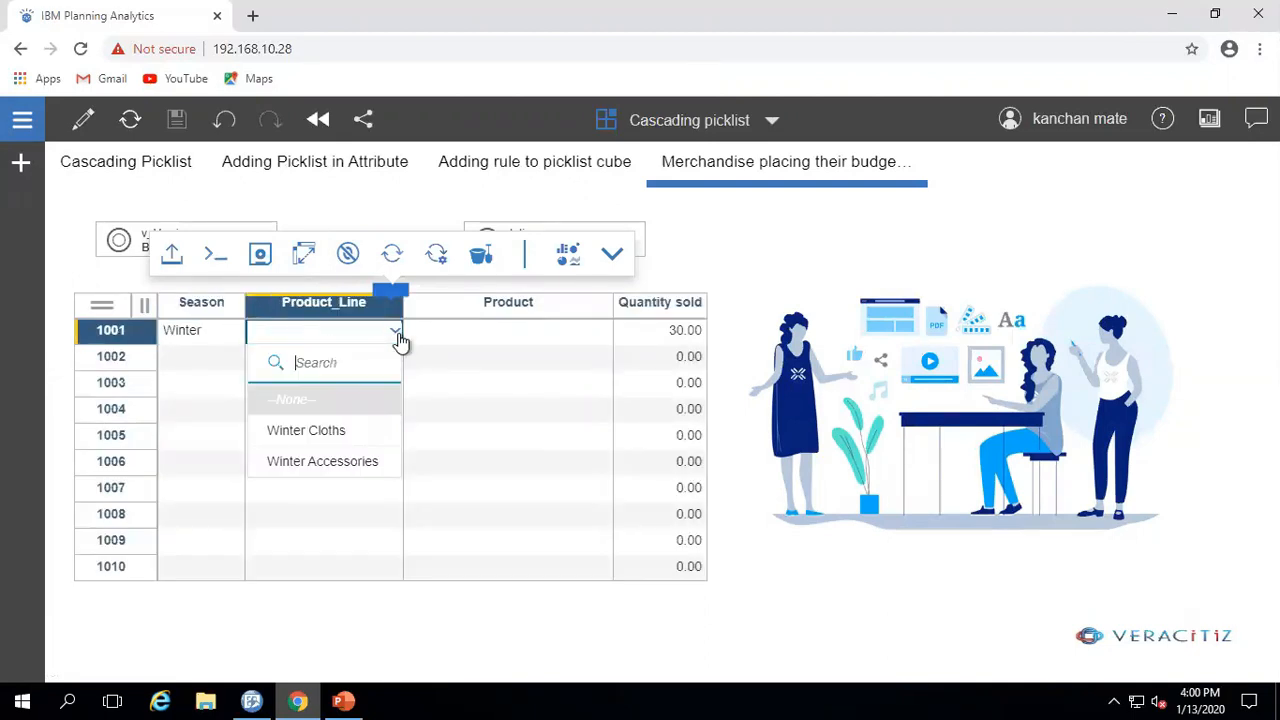
mouse_move(364, 460)
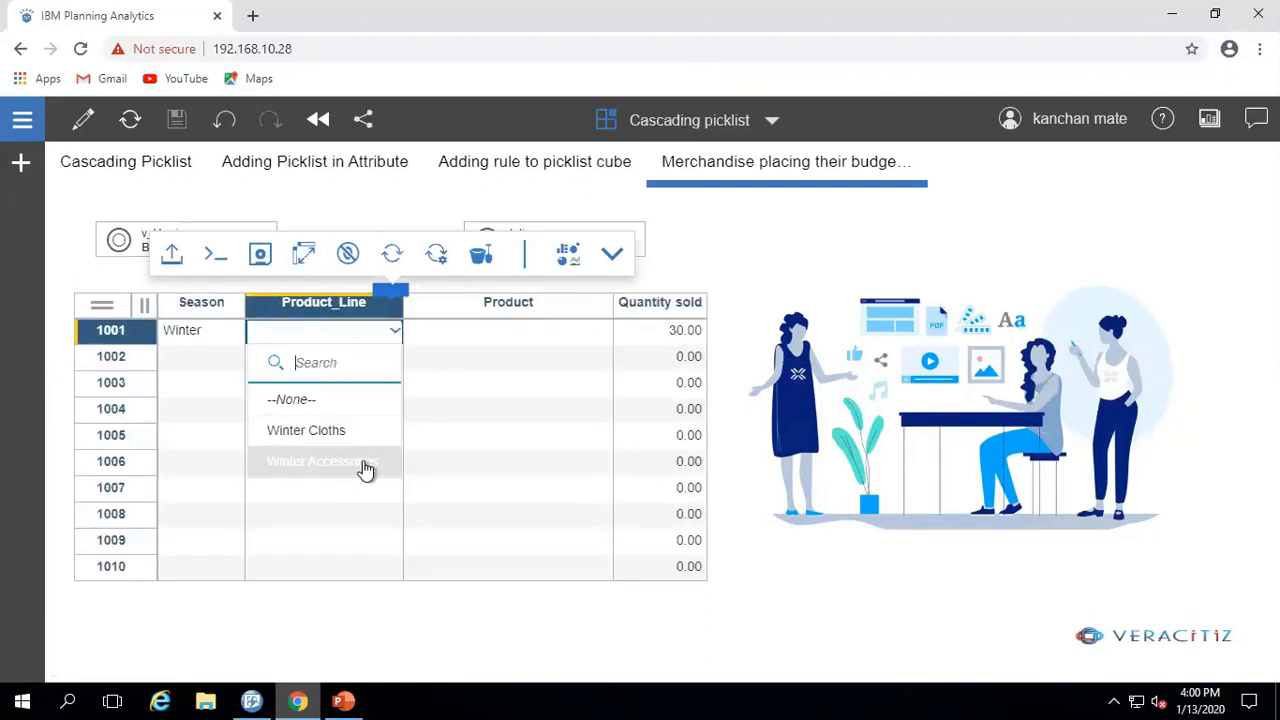
mouse_move(372, 458)
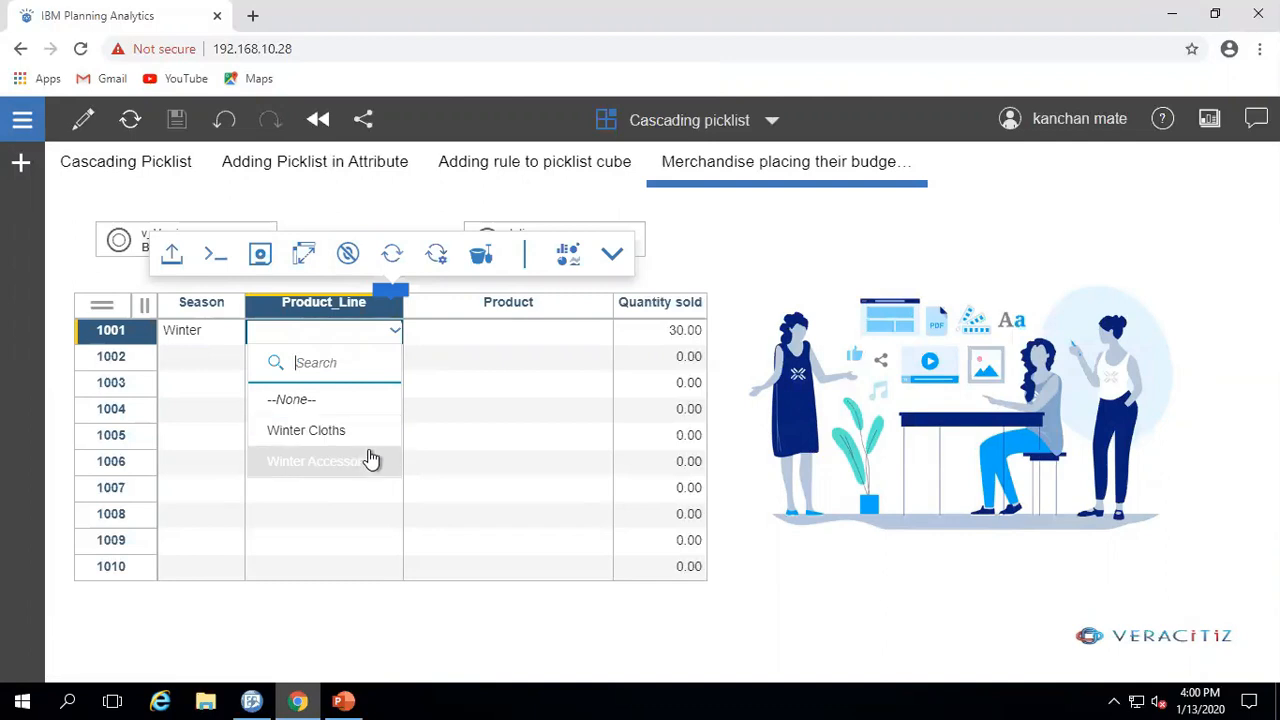
Set row 1001's Product_Line to Winter Accessories and Product to Winter Hats.
click(316, 460)
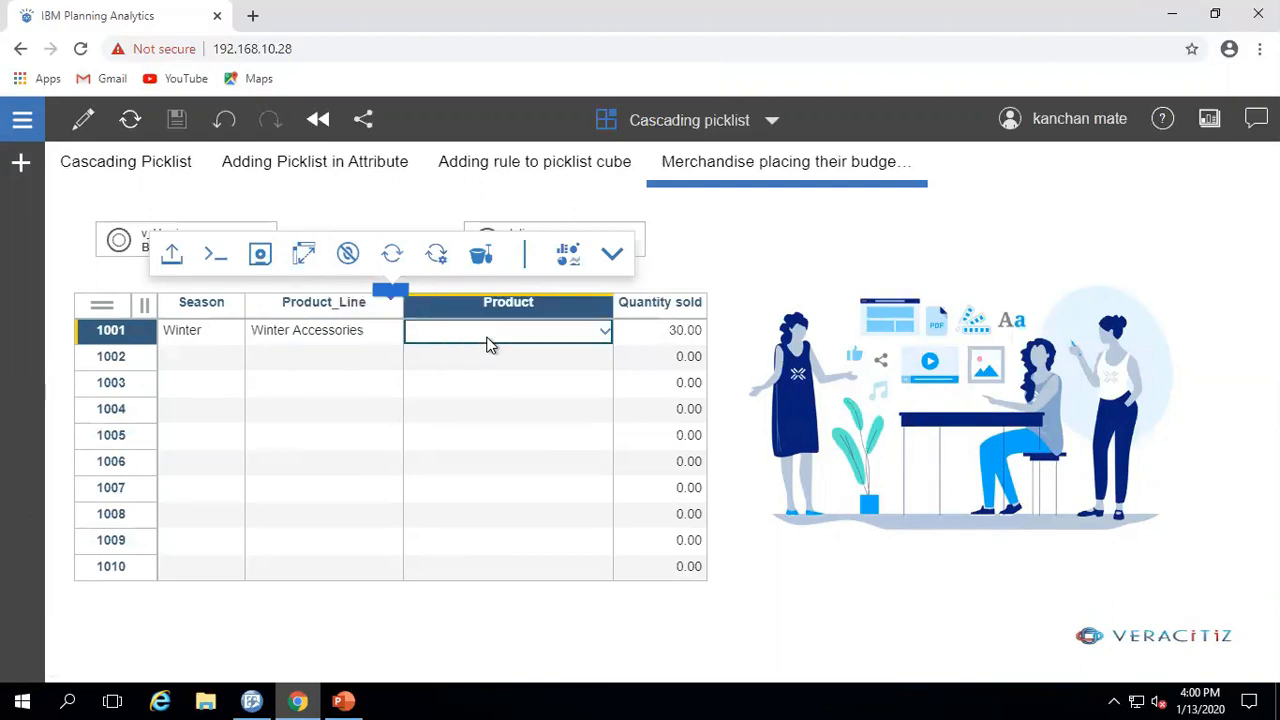
click(604, 330)
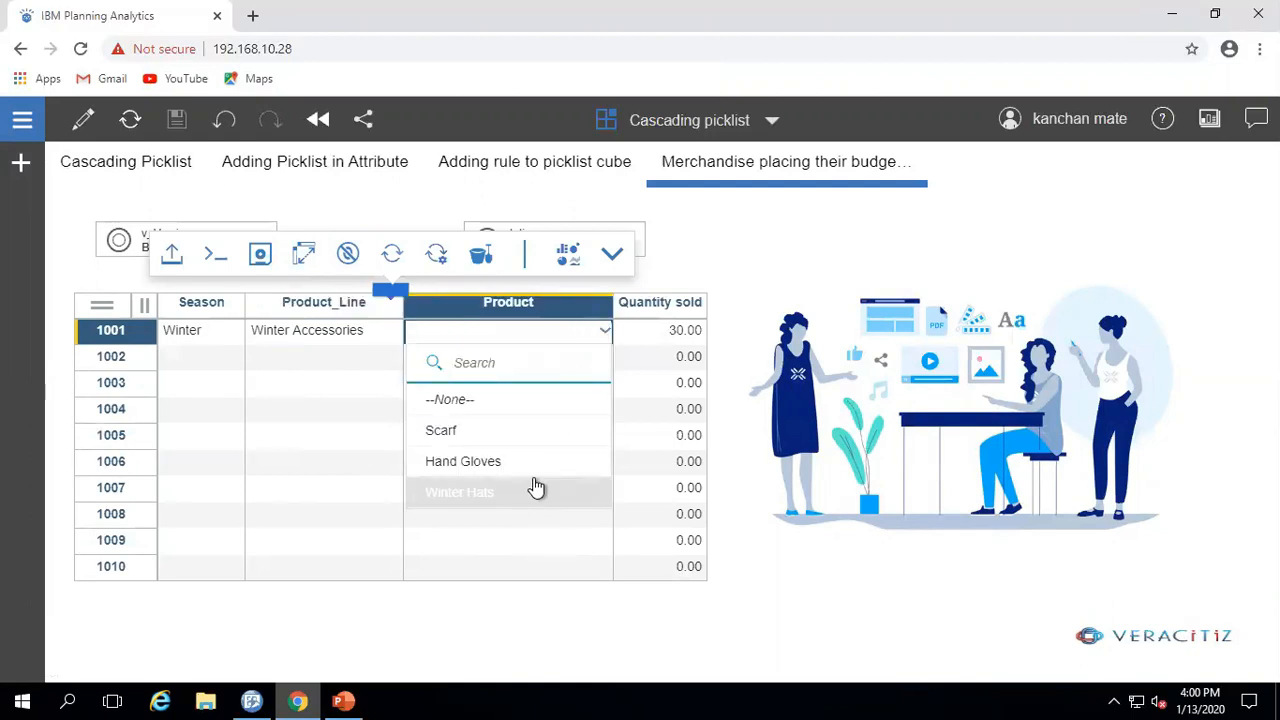
click(460, 492)
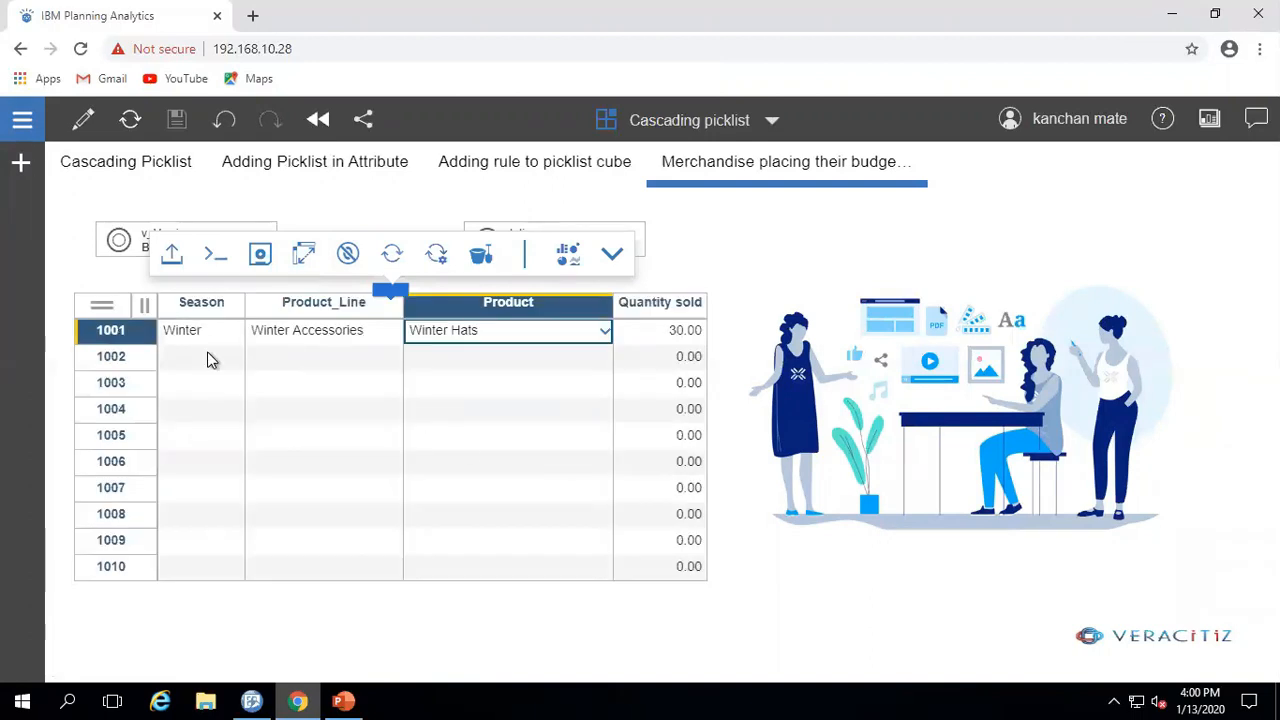
click(200, 356)
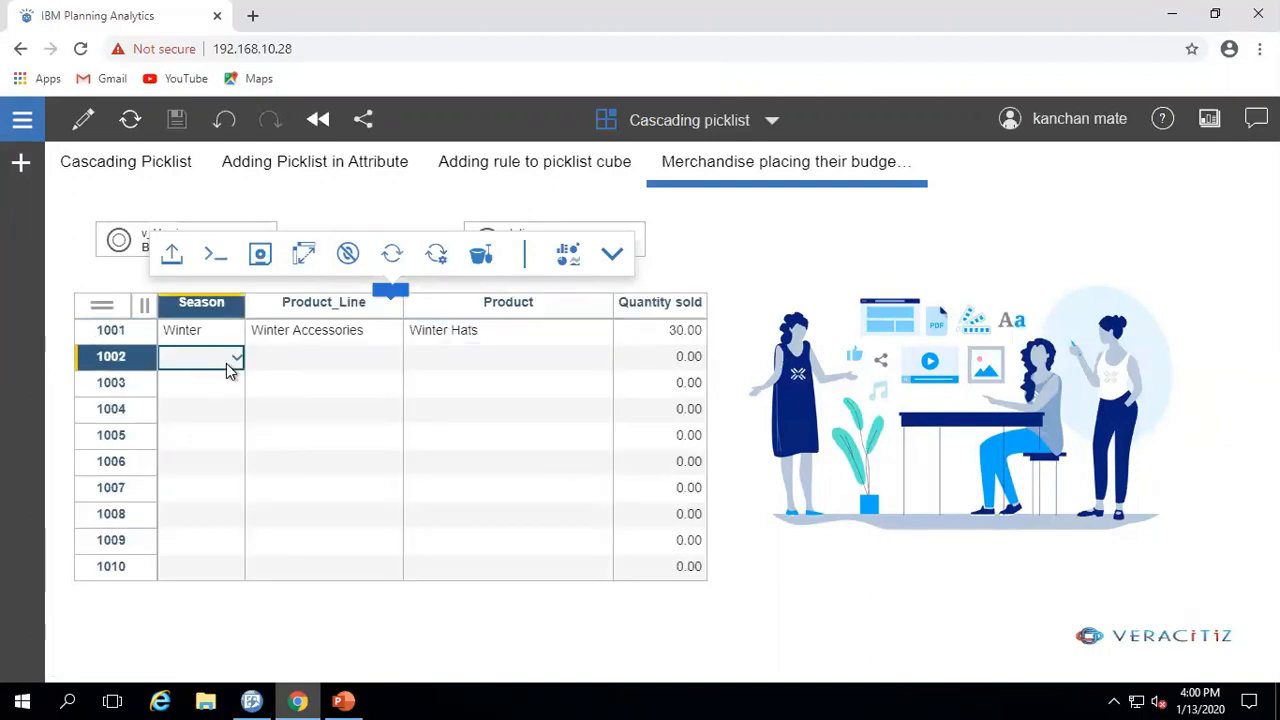
Set row 1002 to Summer, Summer Cloths and Shots from the narrowed picklists.
click(236, 356)
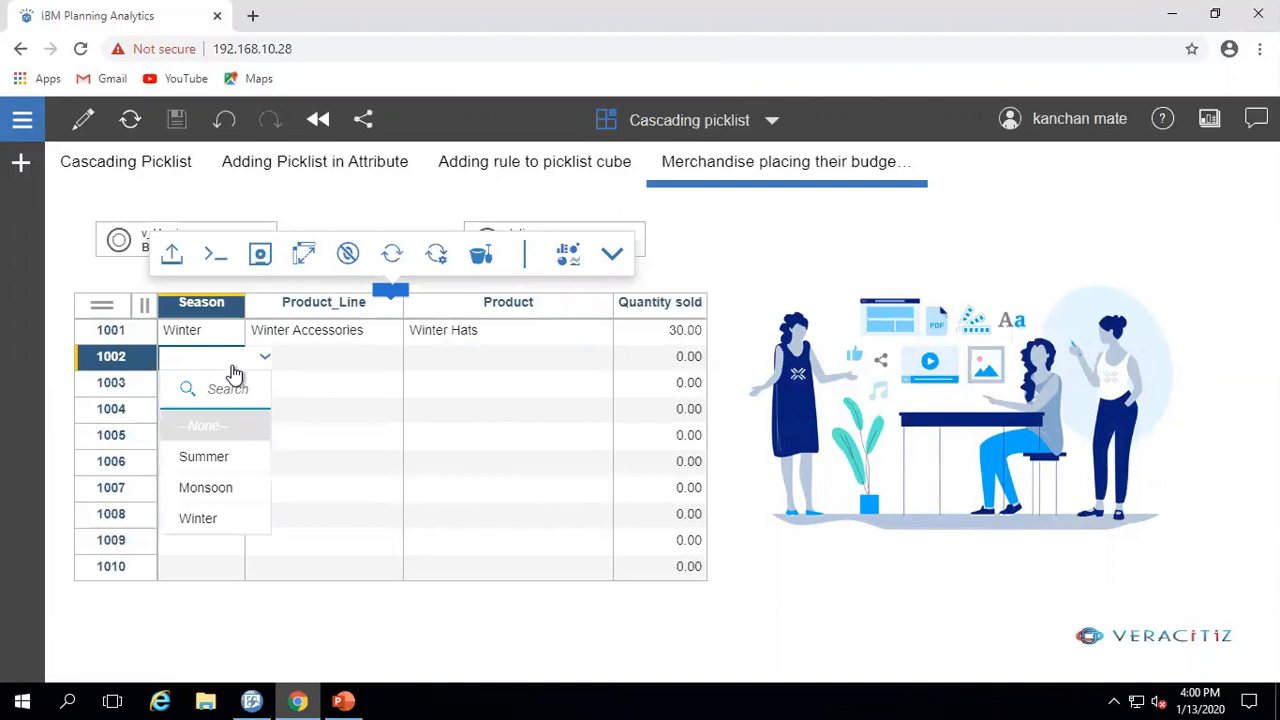
click(204, 456)
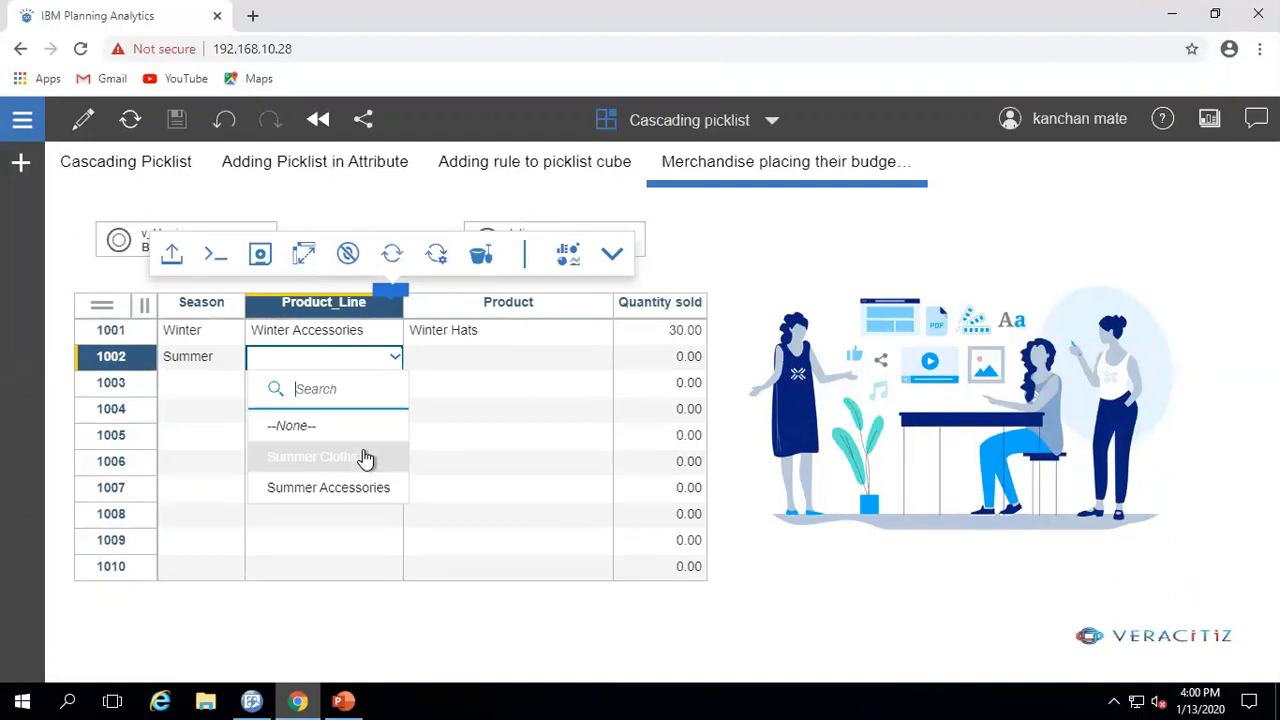
click(316, 456)
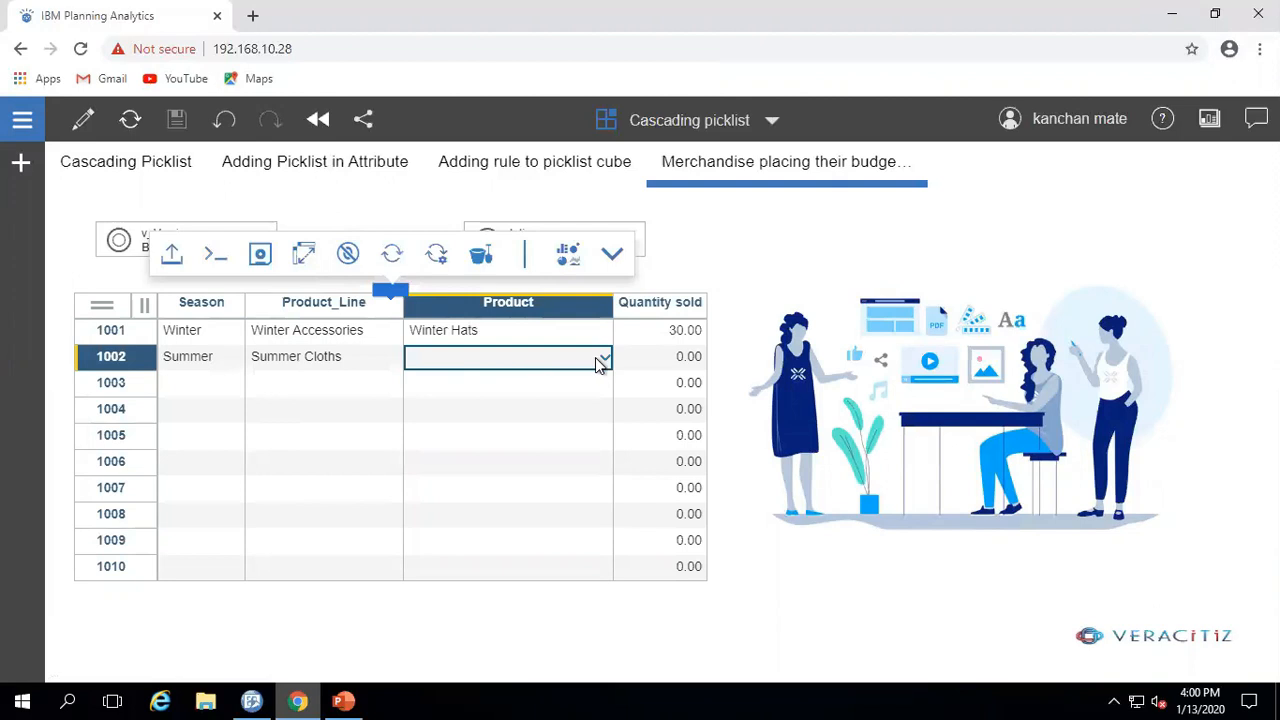
click(602, 356)
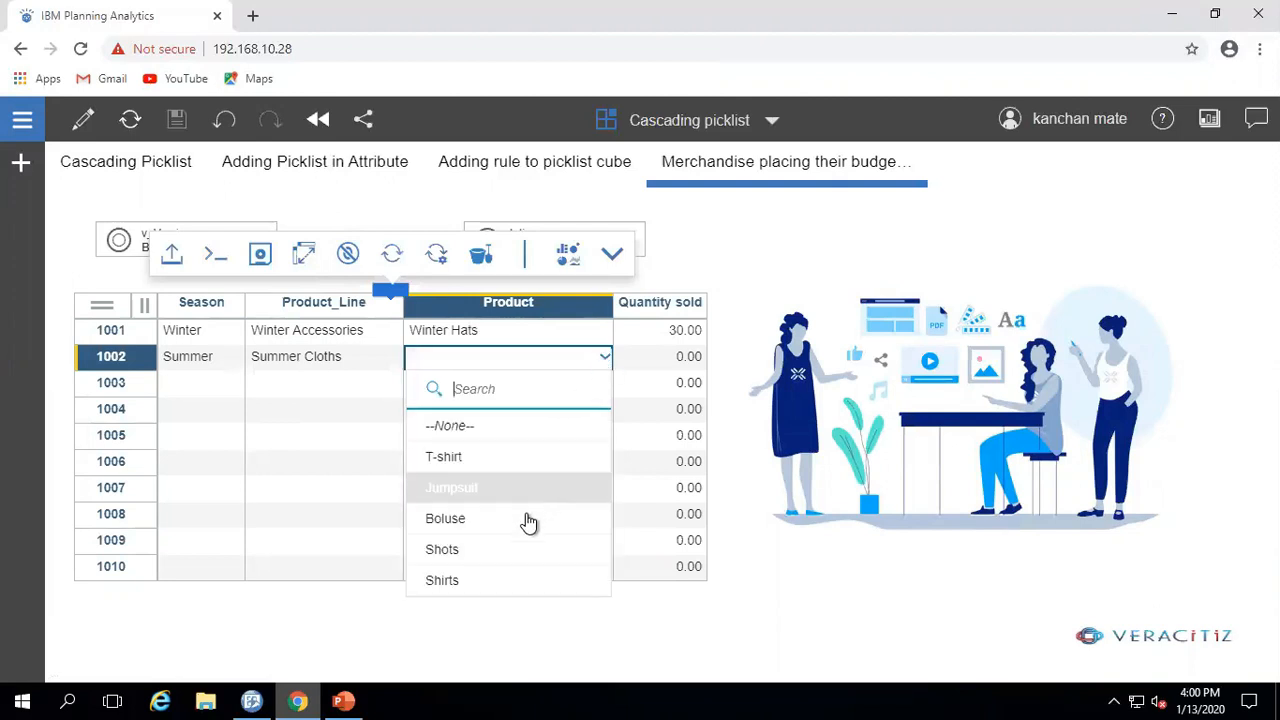
mouse_move(520, 548)
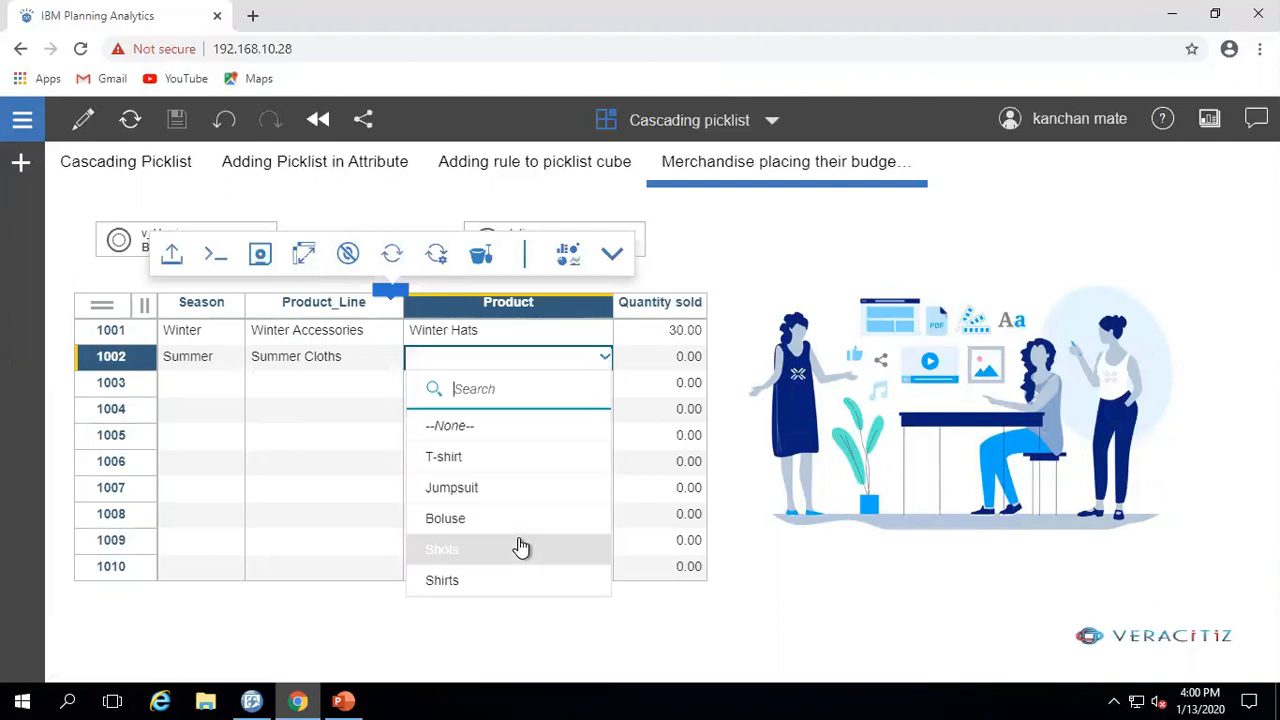
click(442, 548)
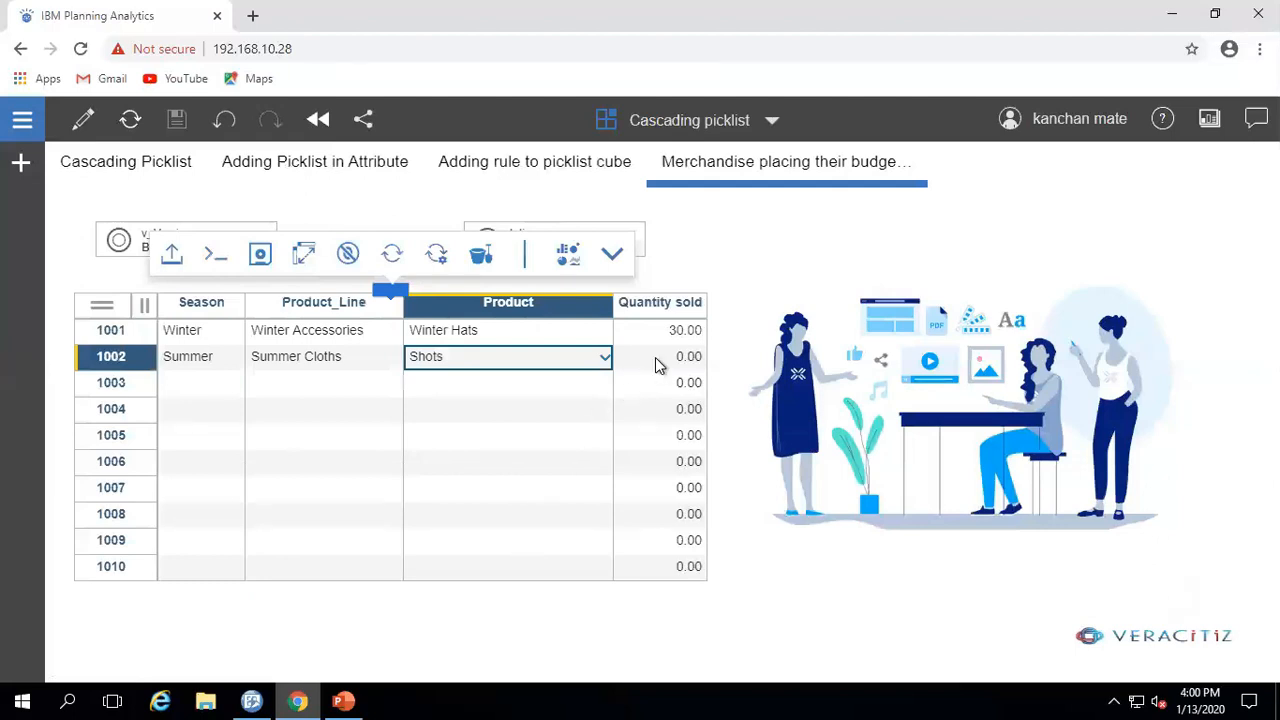